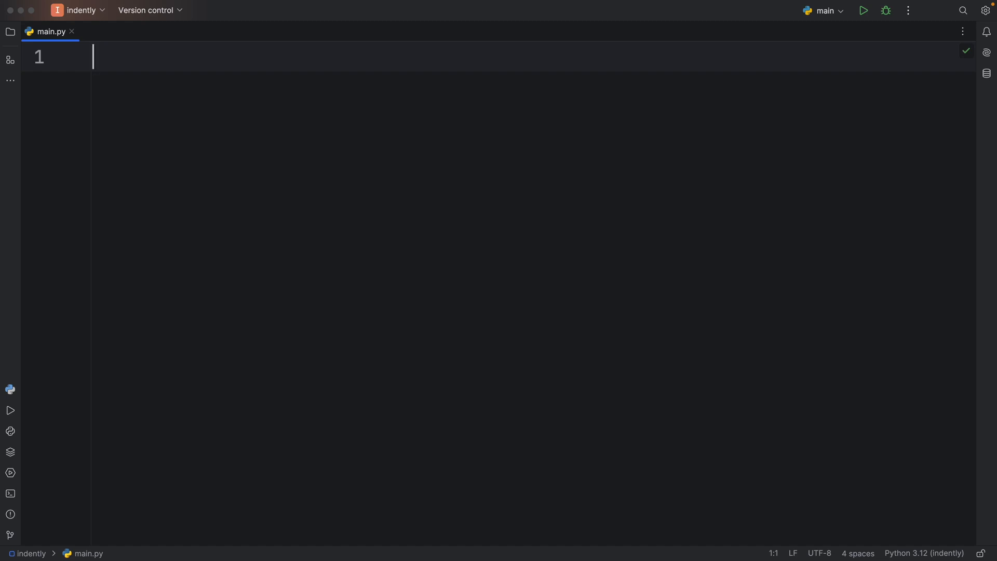
type("@st")
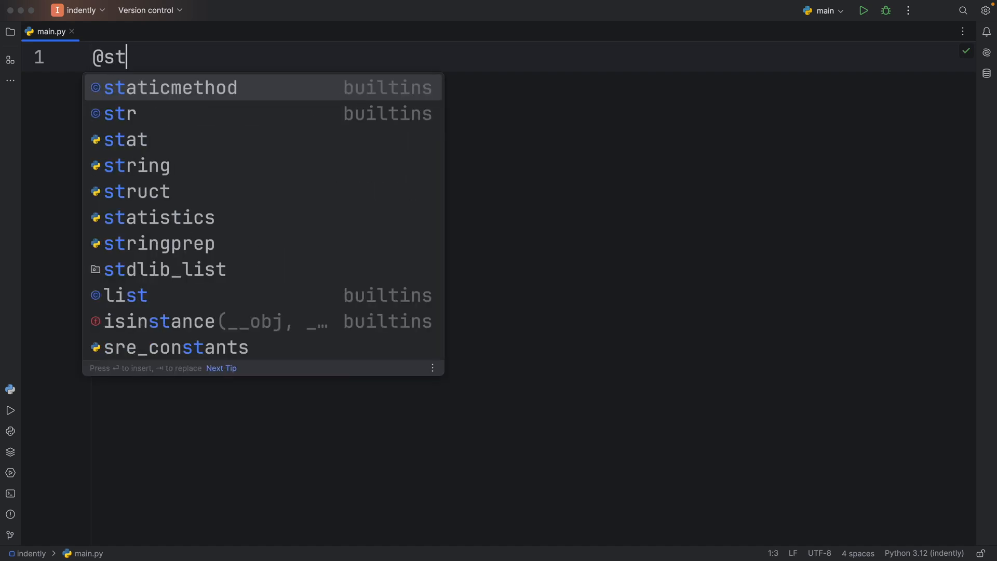
left_click(170, 87)
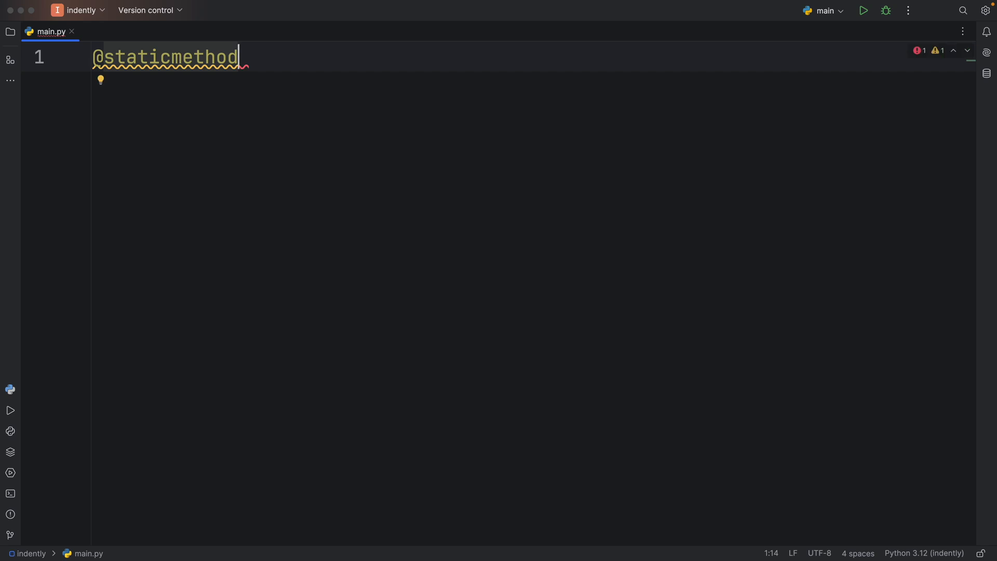
mouse_move(476, 88)
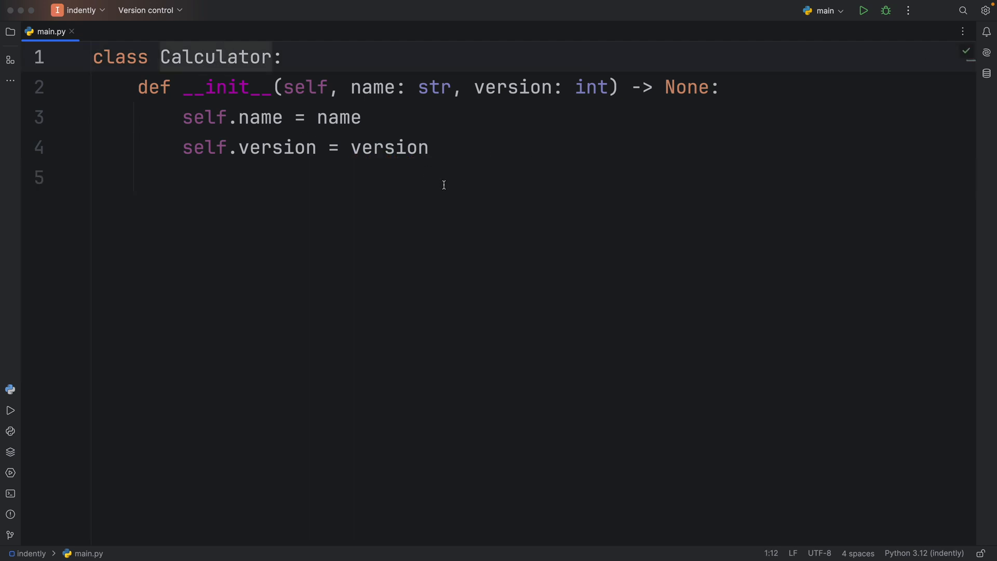
- Begin a new 'def' on line 6, below Calculator's __init__
double_click(373, 87)
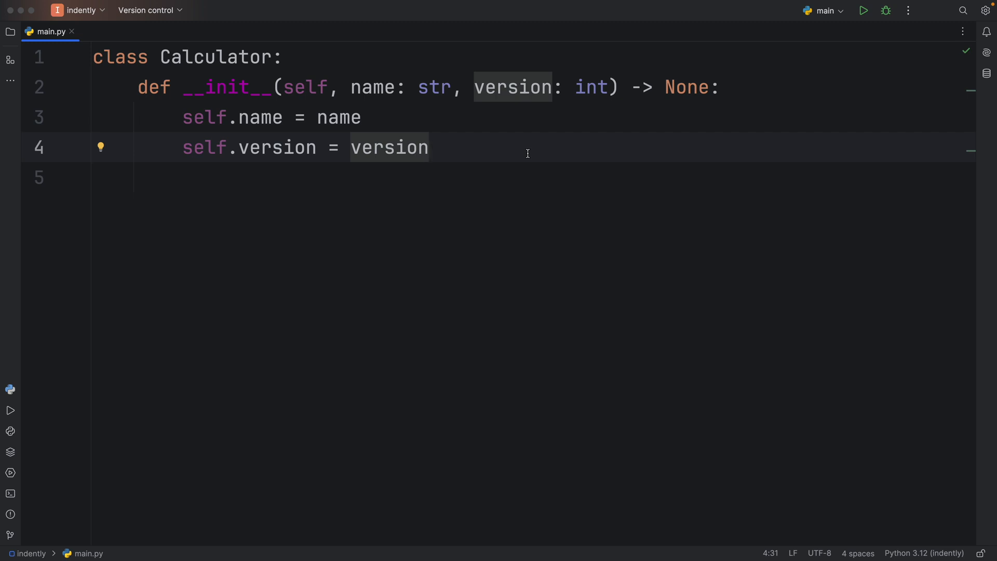
type("de")
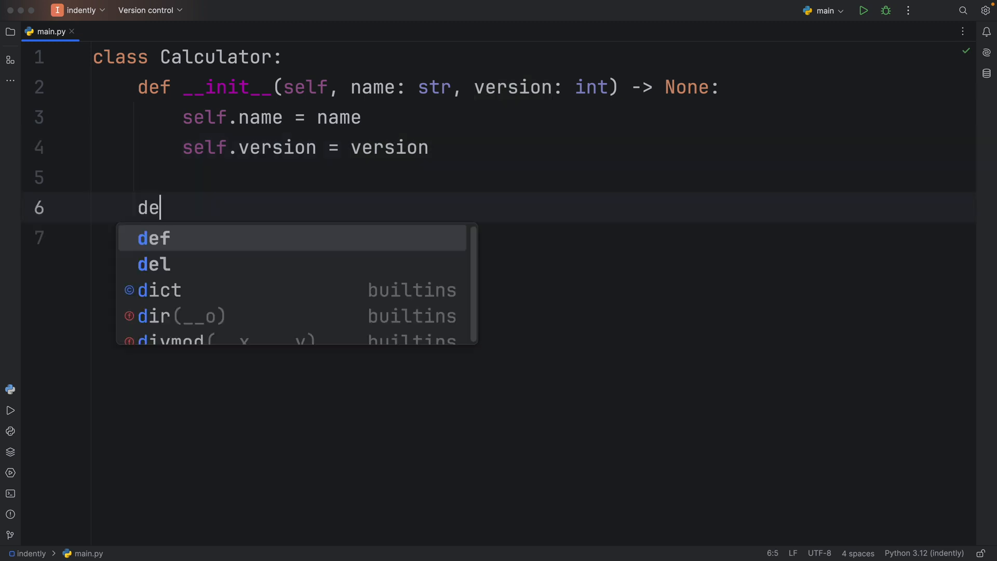
- Write get_calculator_info(self) -> str returning f'{self.name} V.{self.version}'
type("f get_calculator_info(self) -> str:")
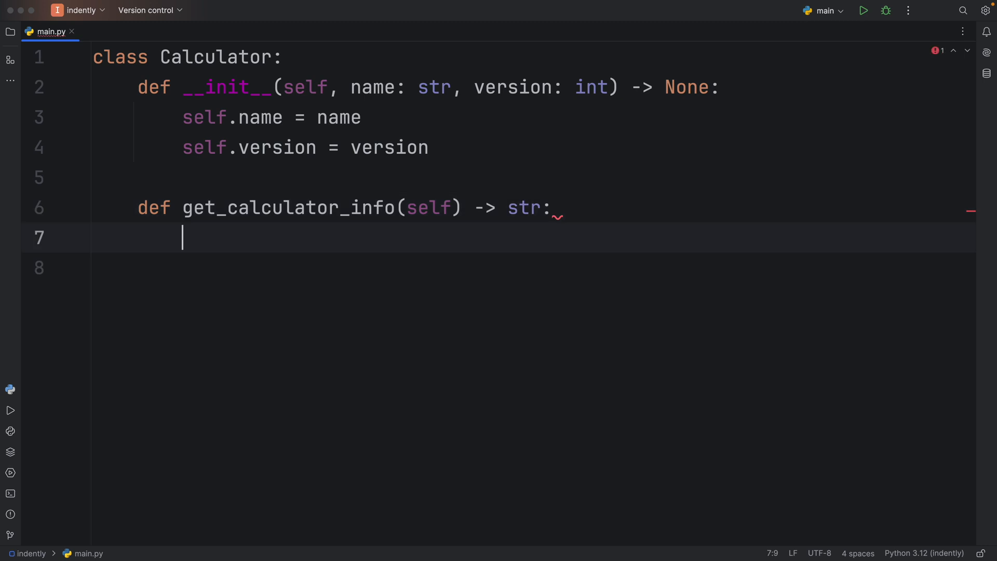
type("return f'")
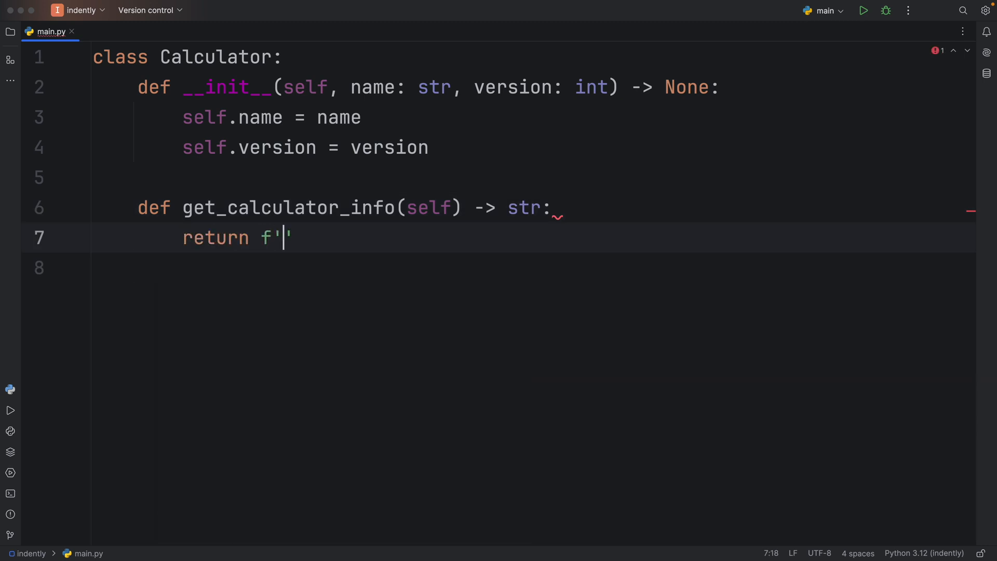
type("{self-}")
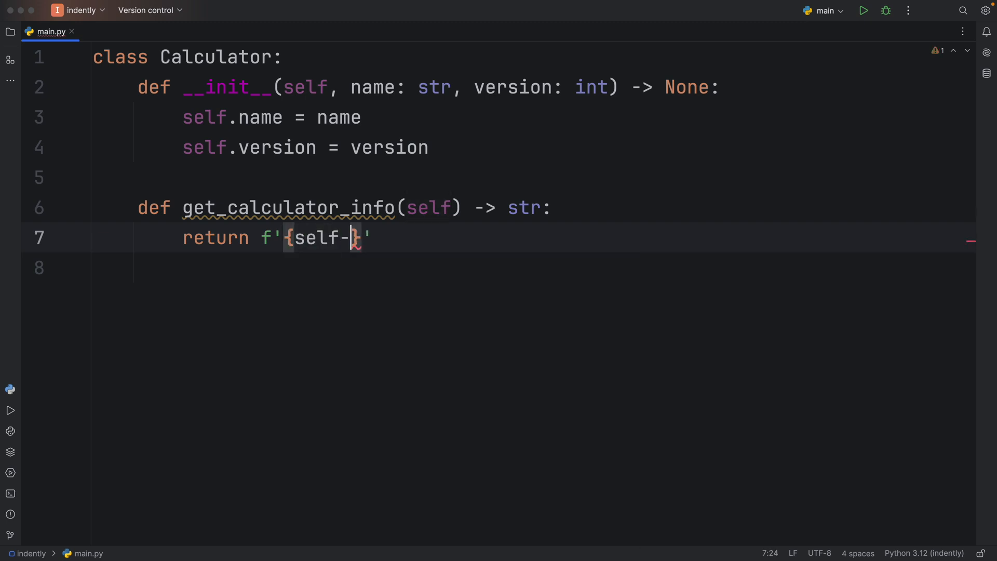
type(".name")
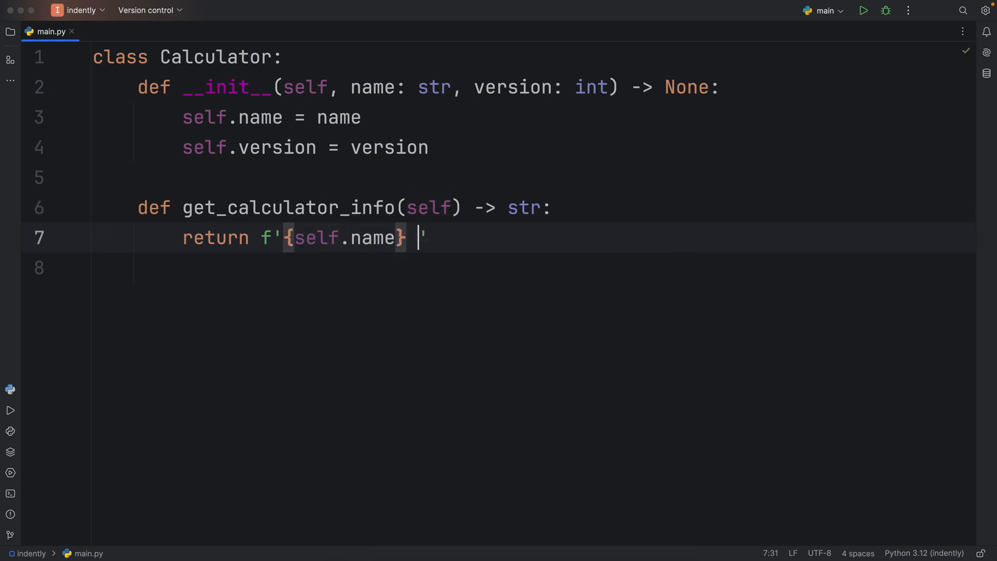
type("V.{self.version")
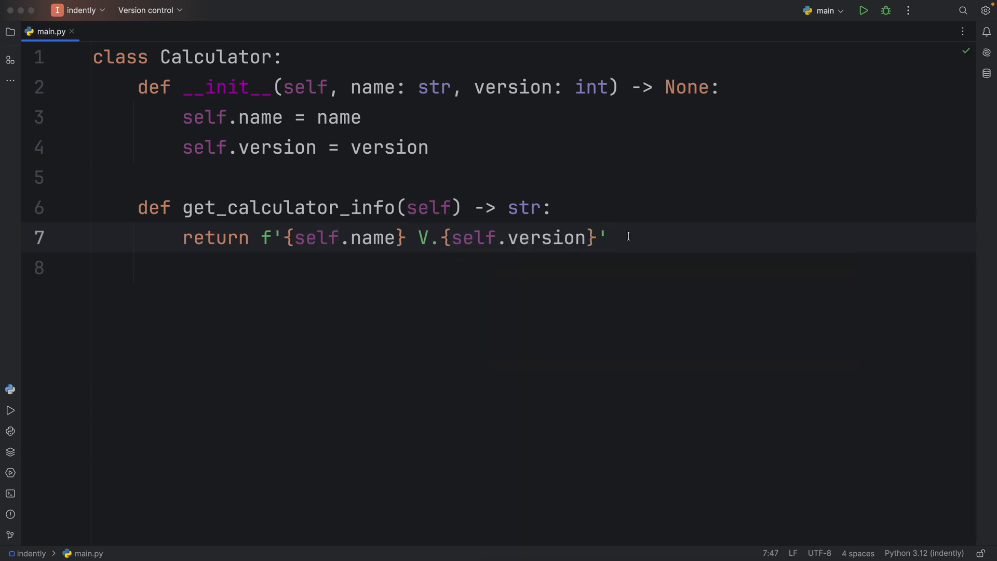
left_click(442, 208)
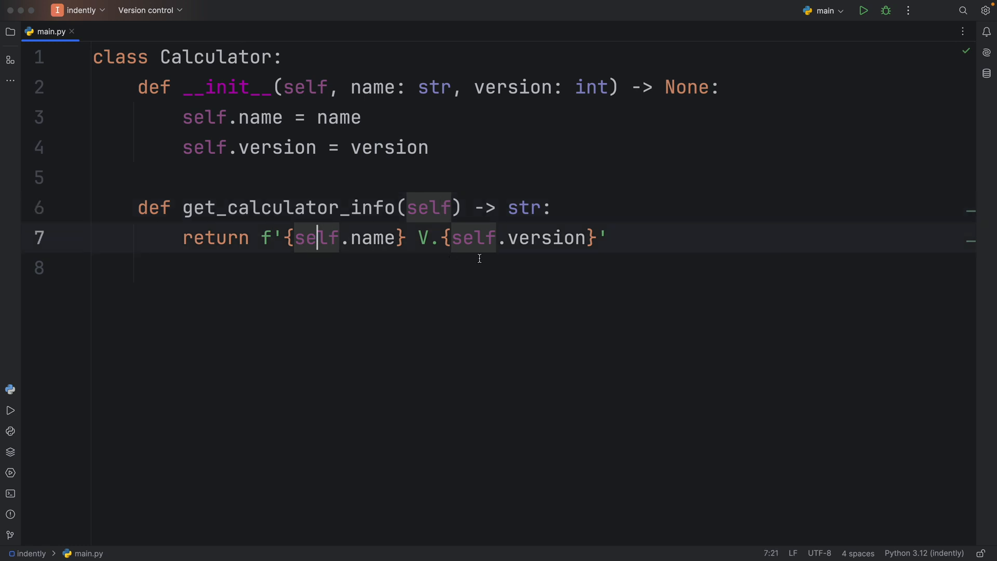
mouse_move(553, 250)
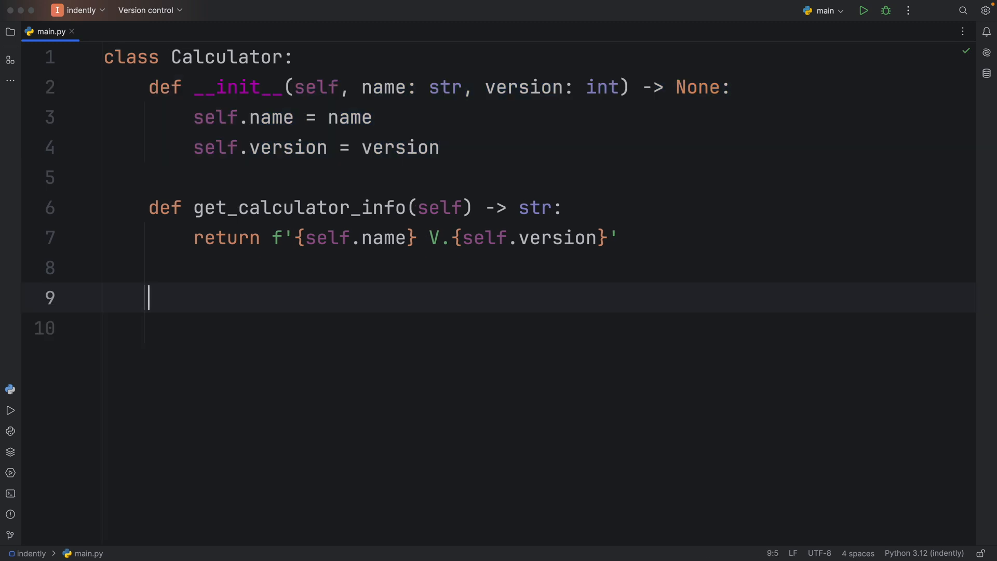
- Declare def add_all(self, *numbers: int) -> int, briefly renaming numbers to args and back
type("def add_all(self):")
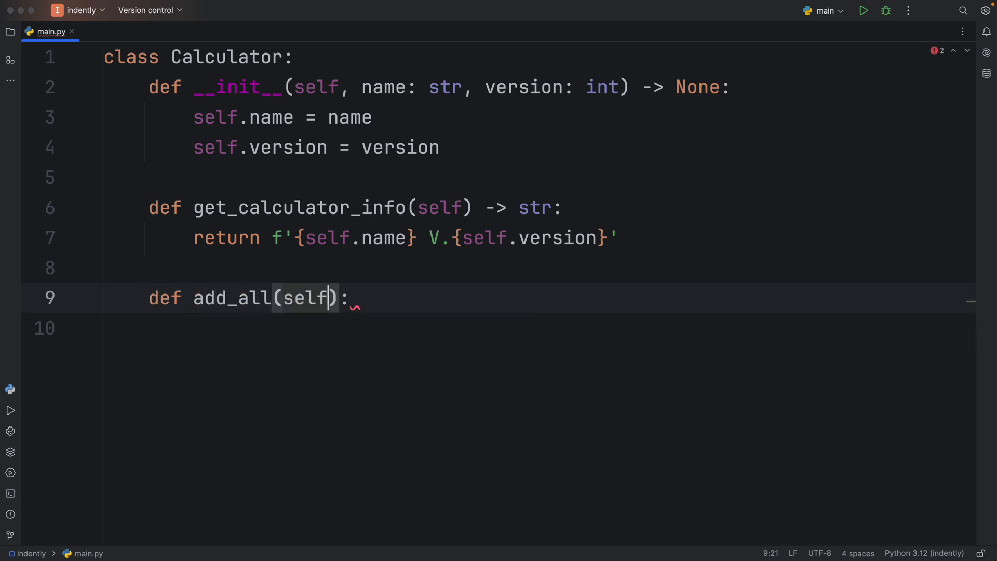
double_click(304, 297)
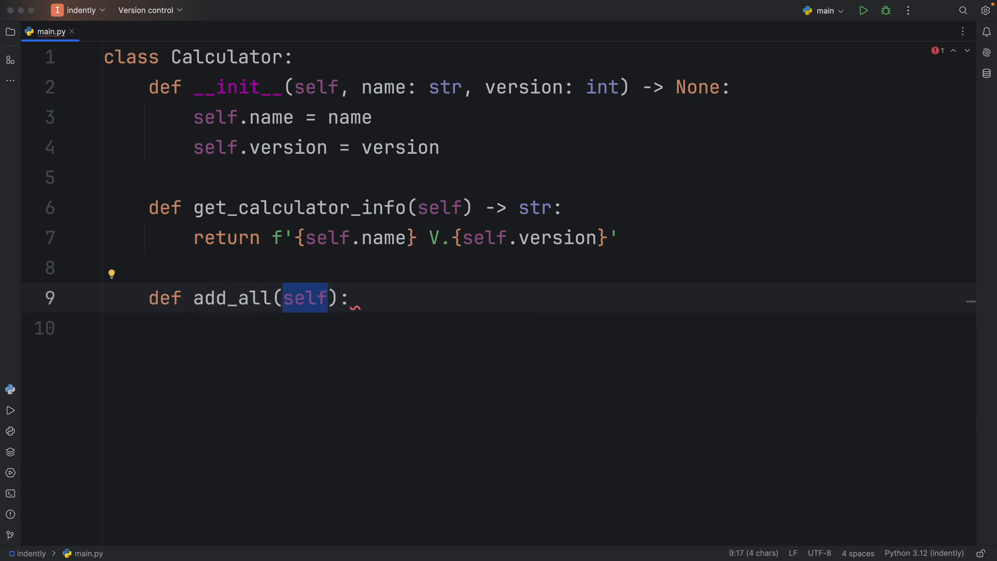
type(", *numbers")
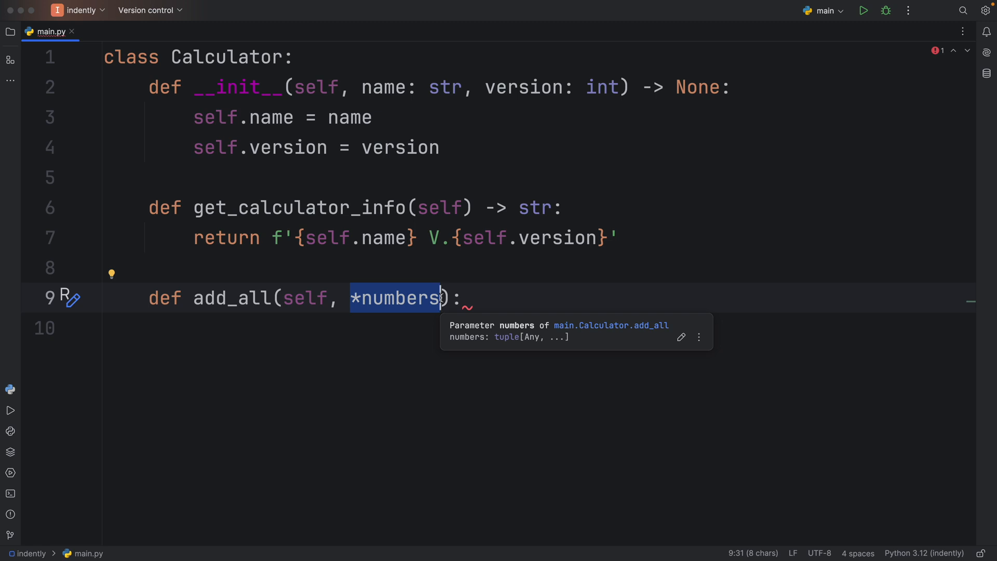
left_click(351, 297)
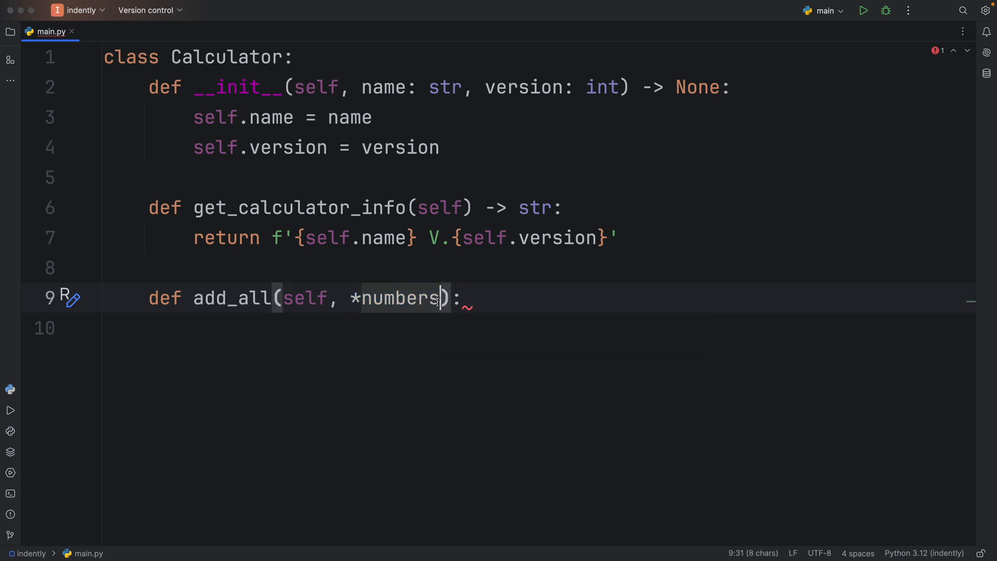
type("args")
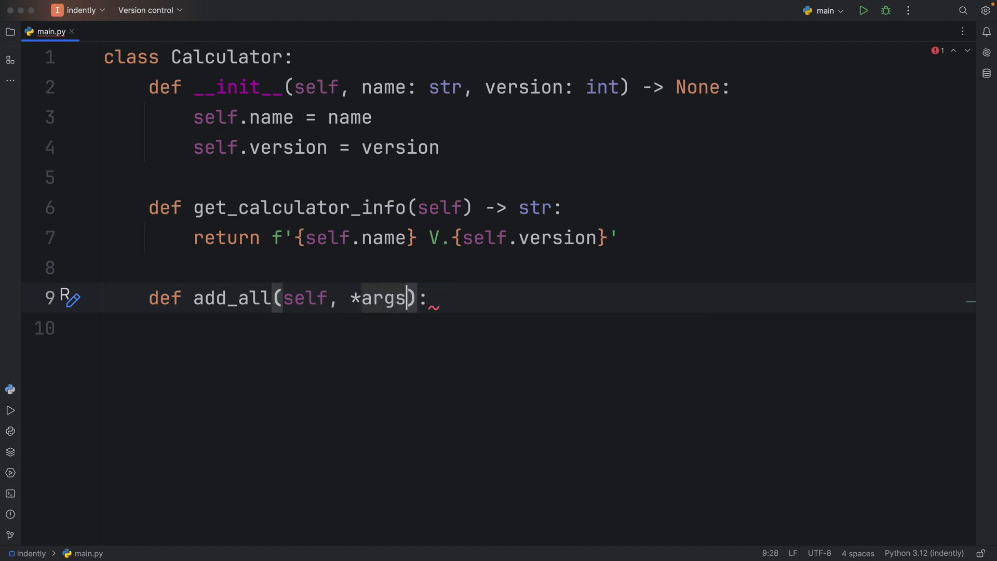
type("numbers")
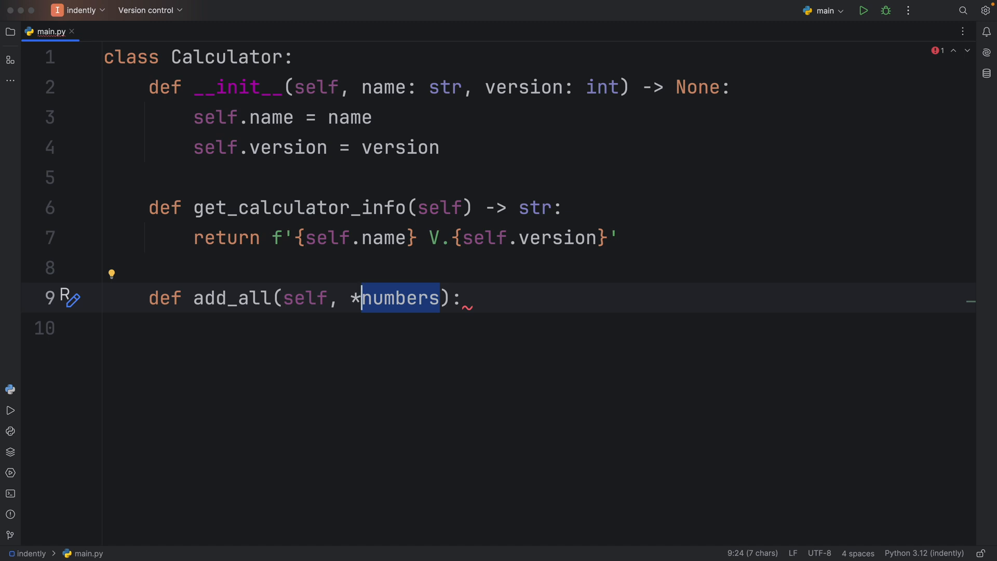
left_click(453, 298)
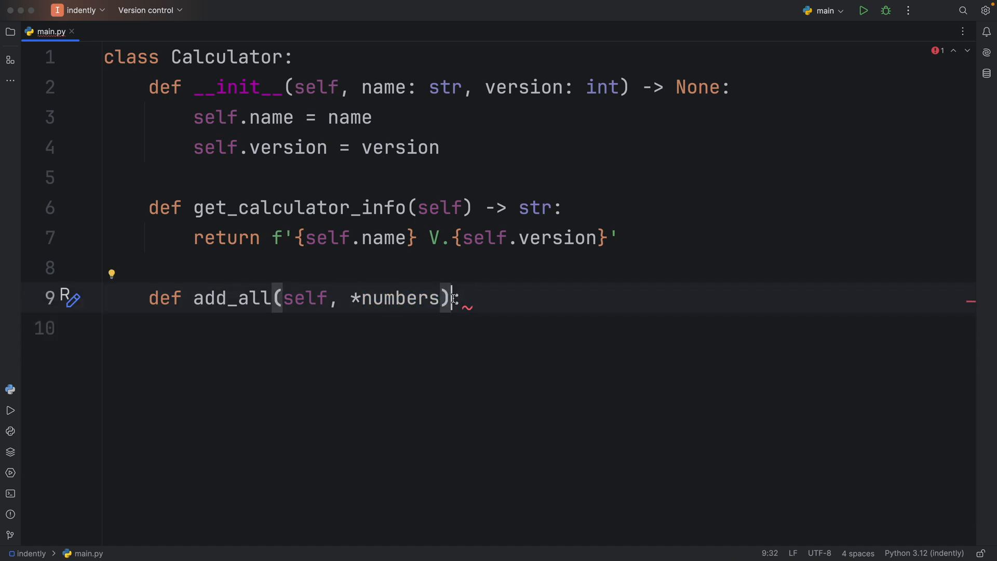
type(": int")
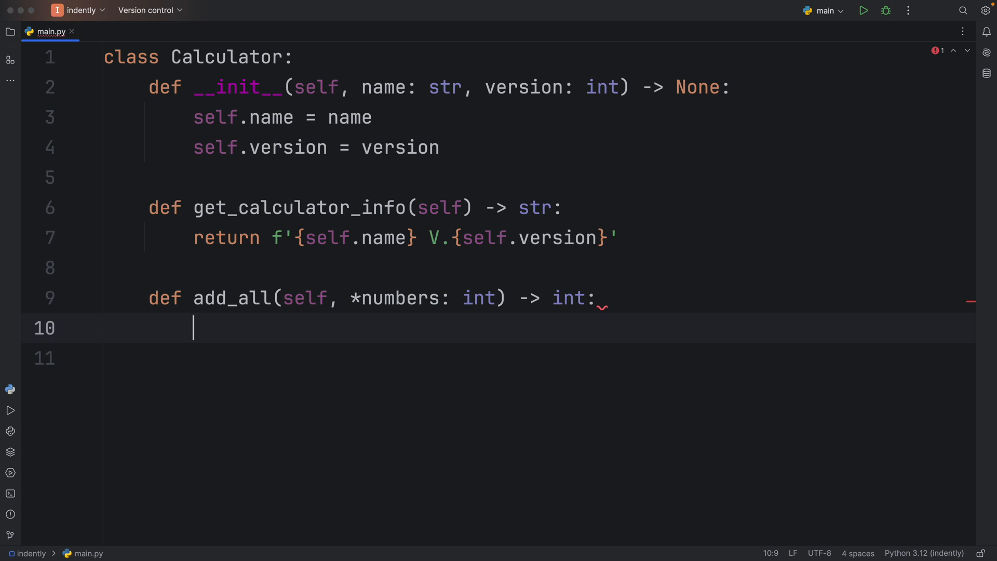
- Give add_all the body return sum(numbers)
type("return")
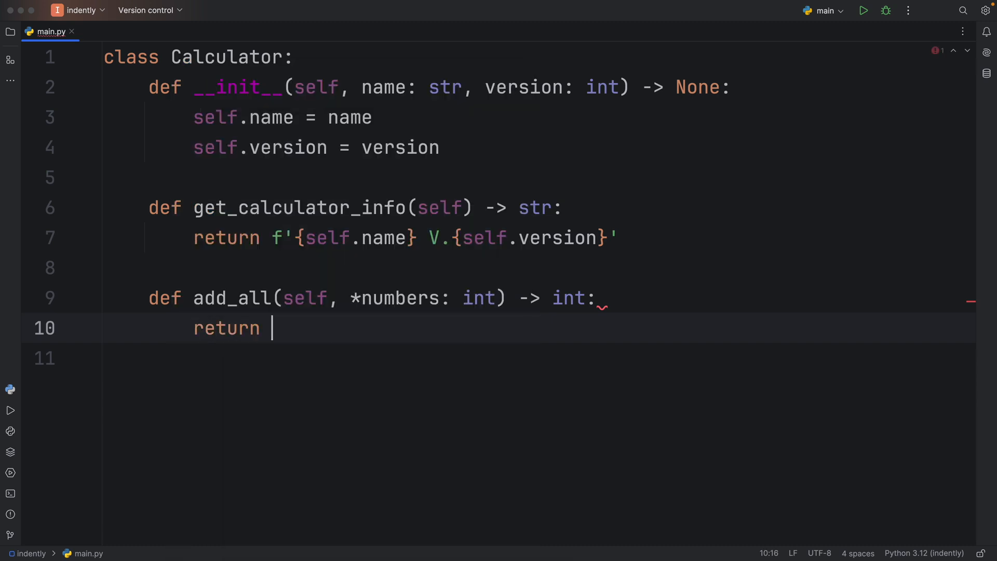
type("sum(")
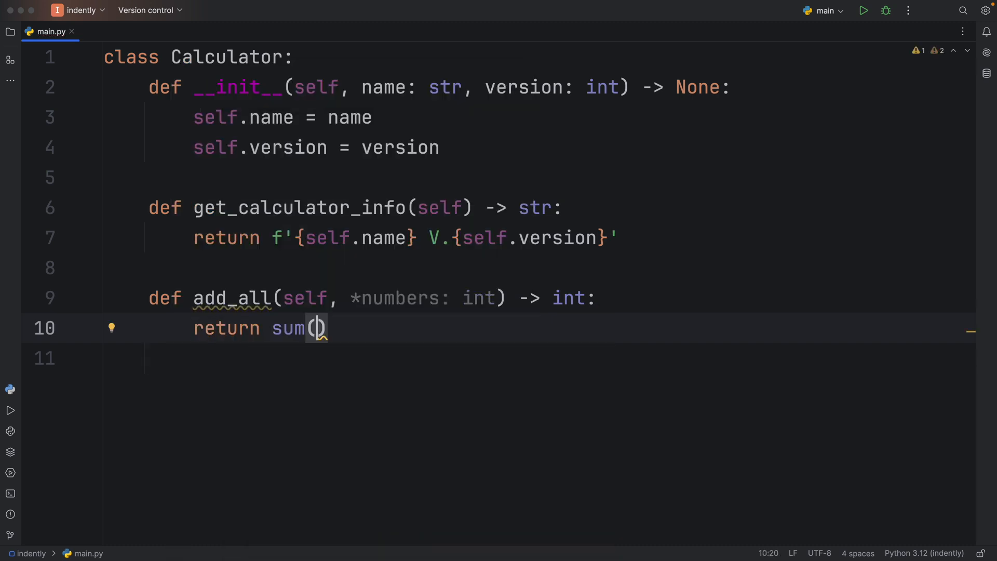
type("numbers")
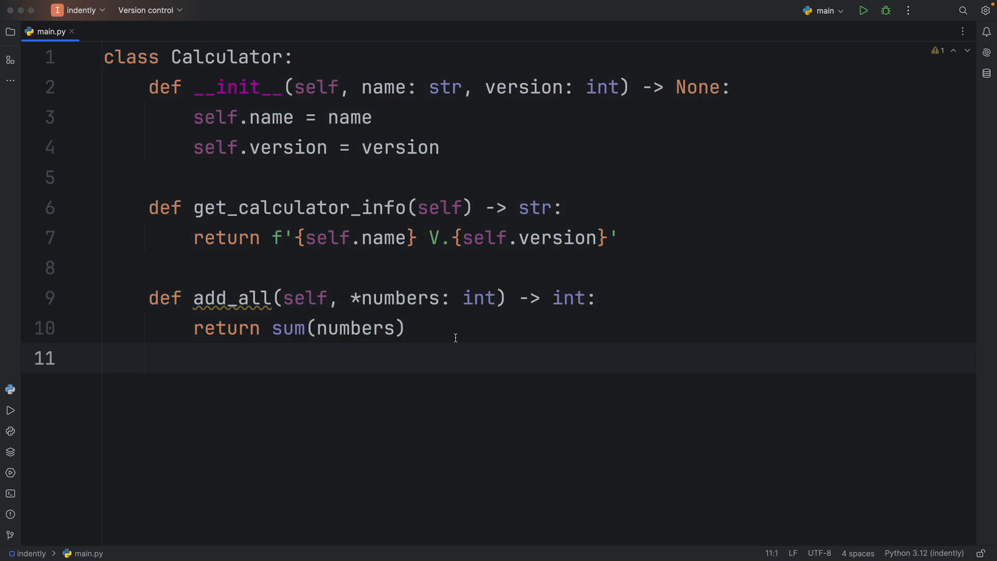
mouse_move(447, 338)
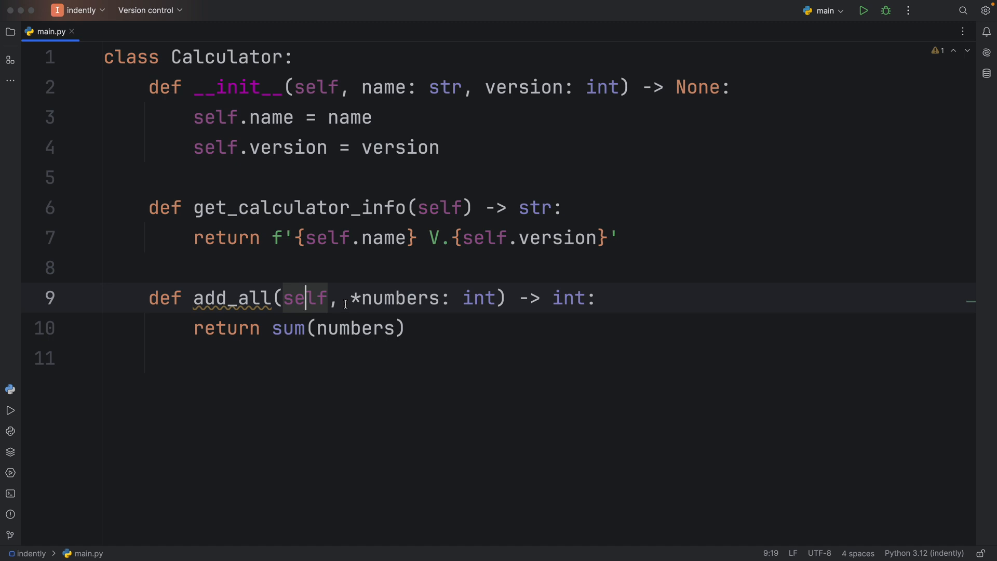
- Select the self parameter in add_all's signature for removal
double_click(399, 298)
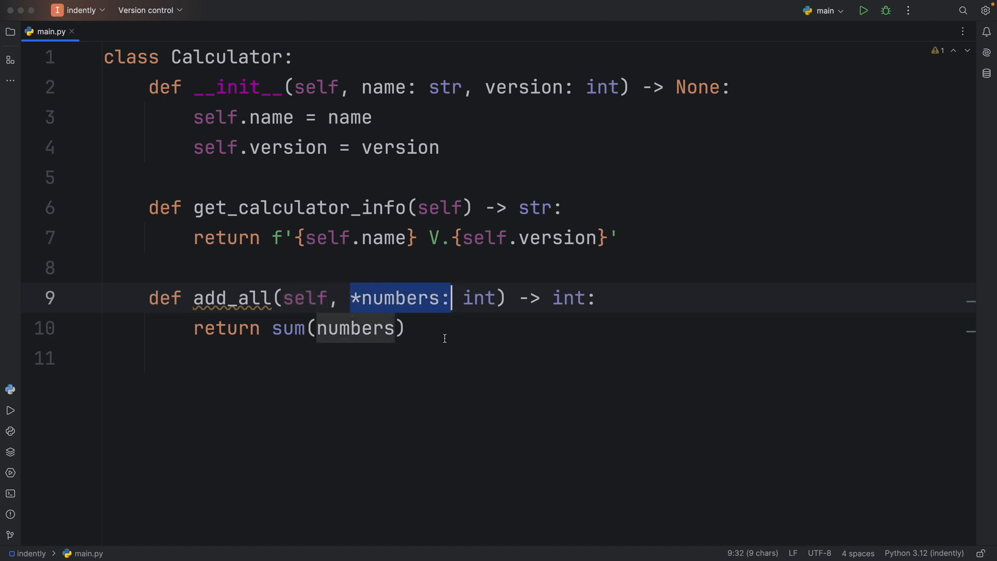
left_click(406, 329)
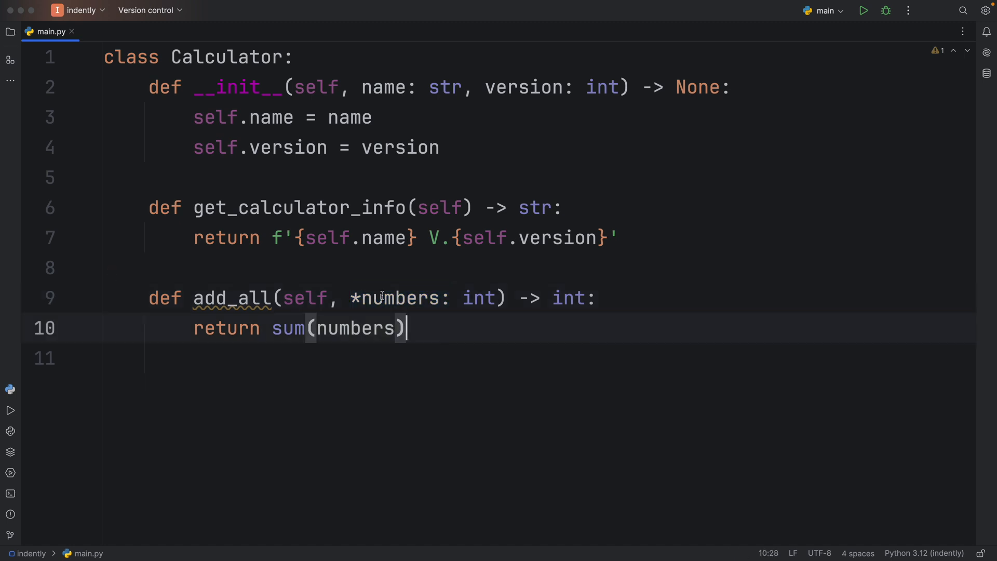
mouse_move(219, 297)
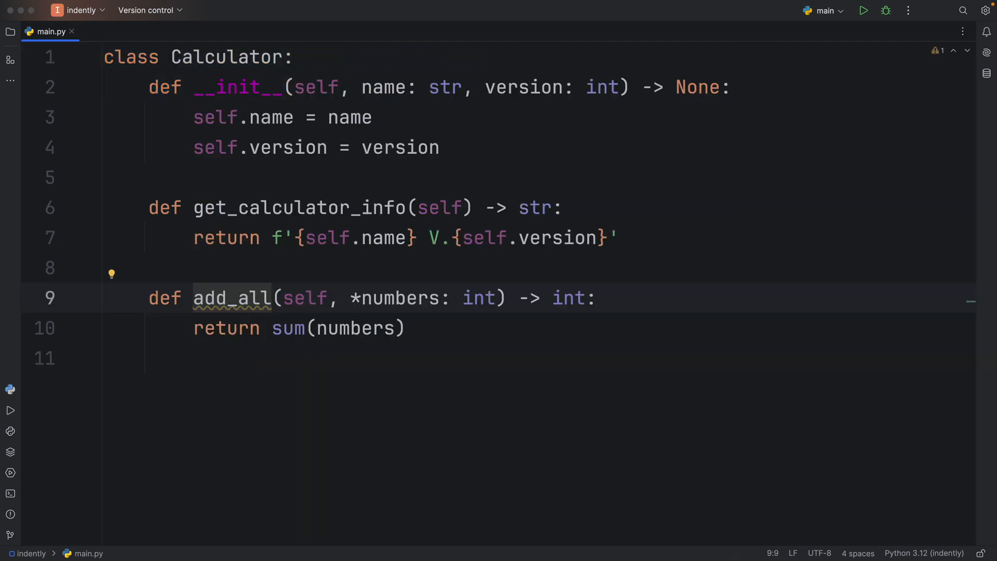
double_click(307, 298)
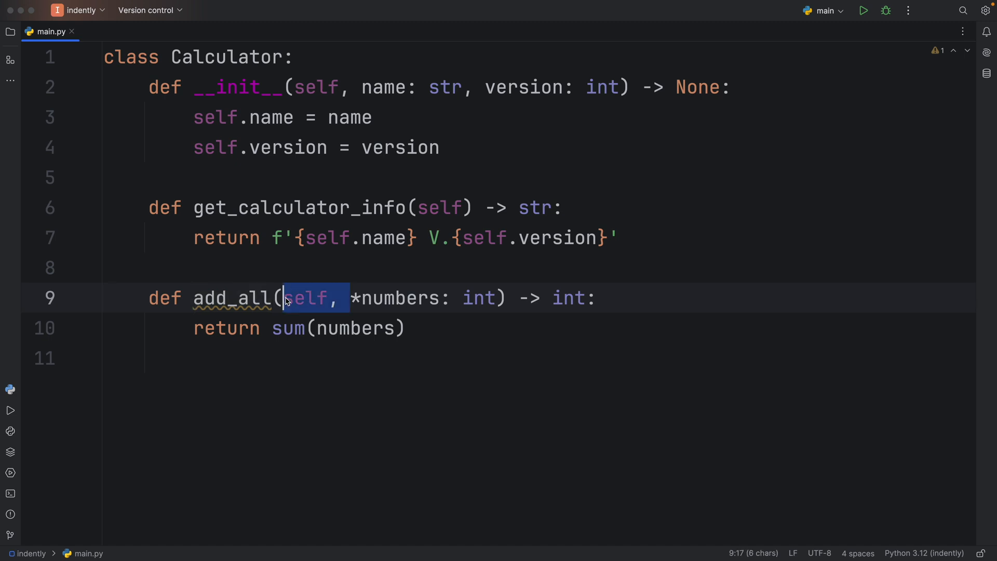
mouse_move(305, 297)
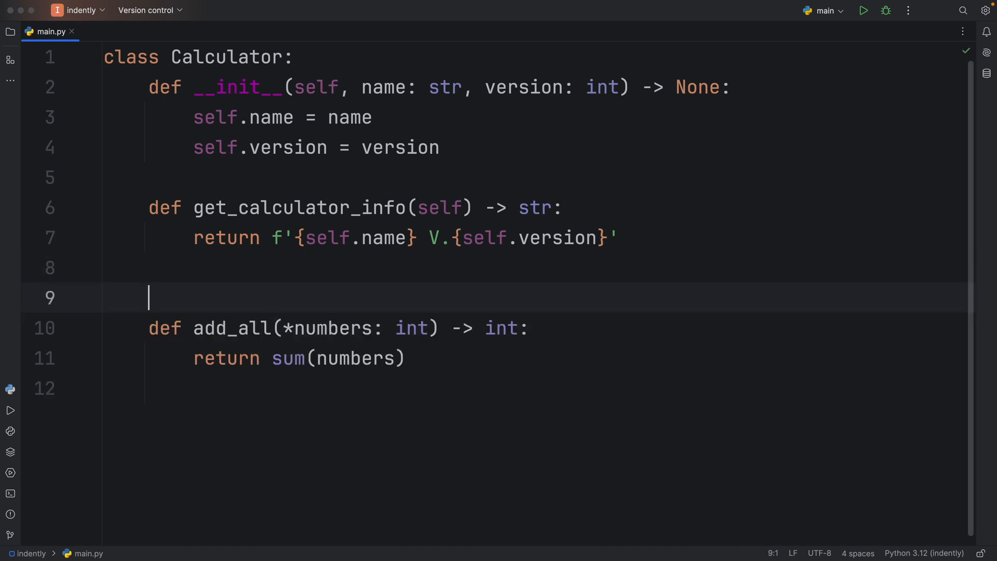
type("@staticmethod")
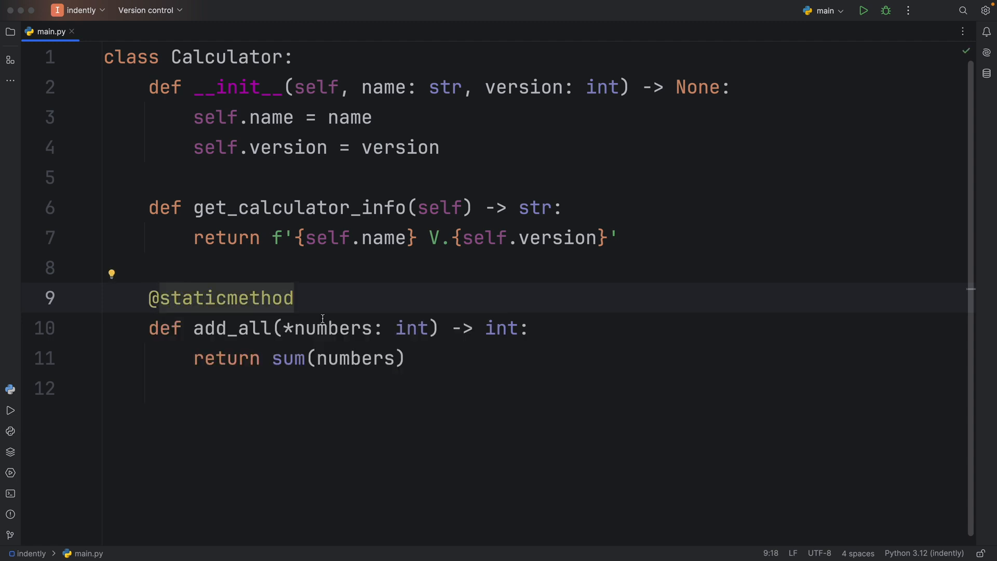
left_click(284, 328)
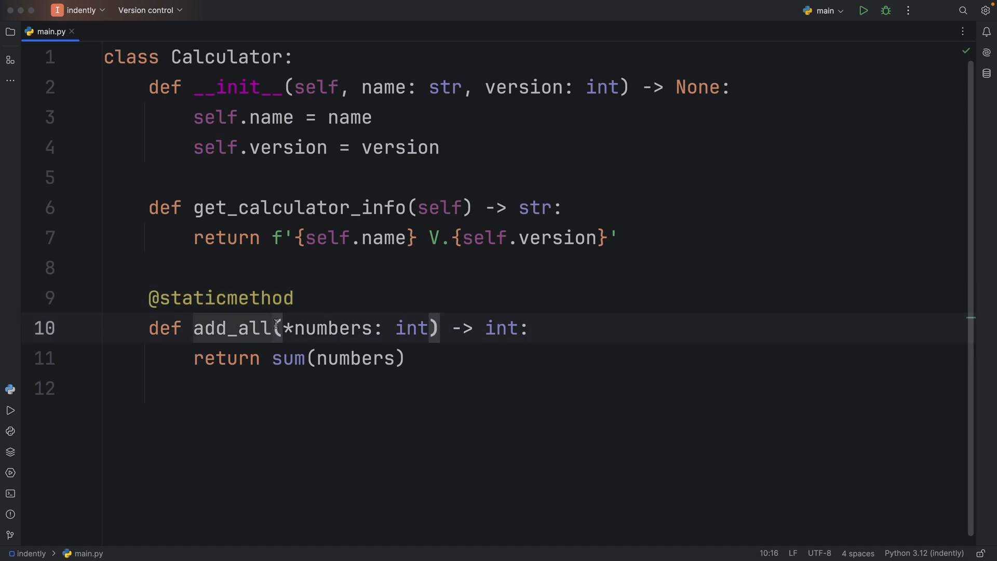
mouse_move(341, 328)
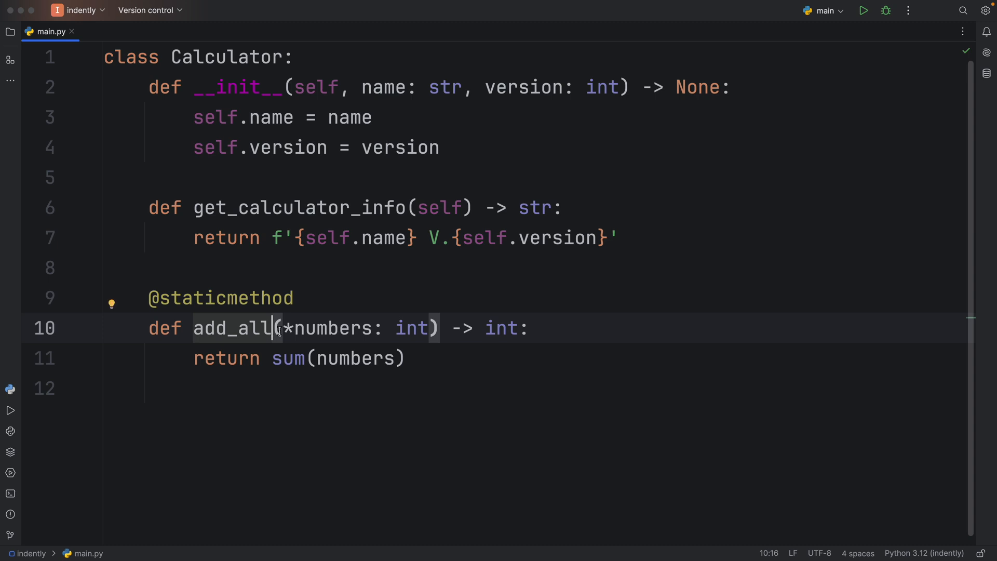
mouse_move(266, 83)
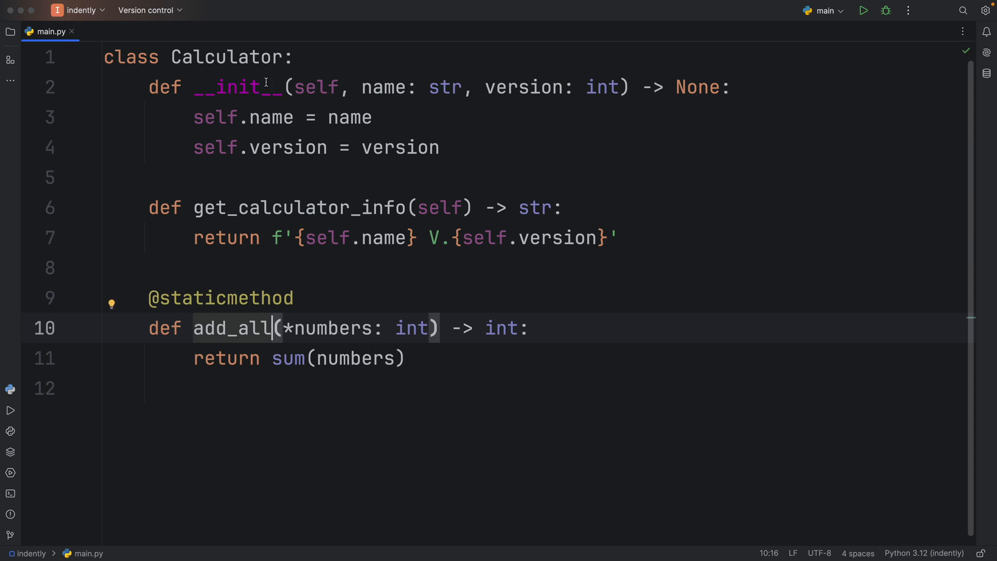
left_click(442, 358)
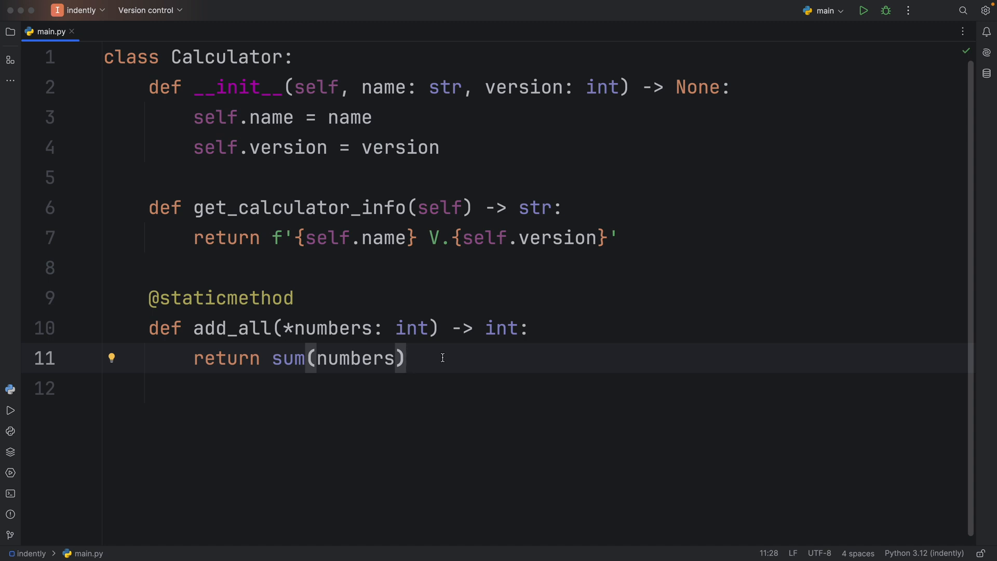
- Create calc: Calculator = Calculator(name='BobCalculator', version=1) below the class
type("a")
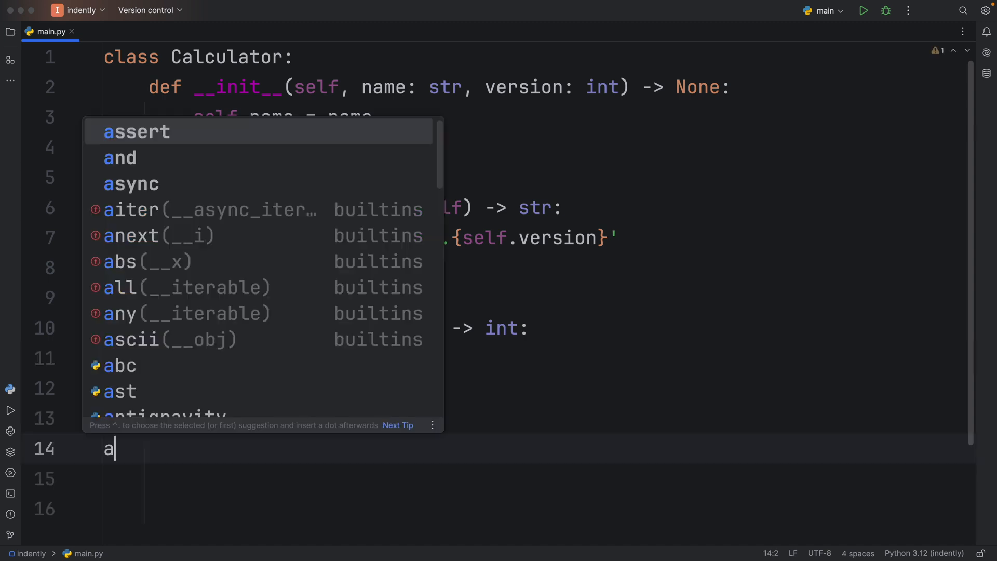
type("calc")
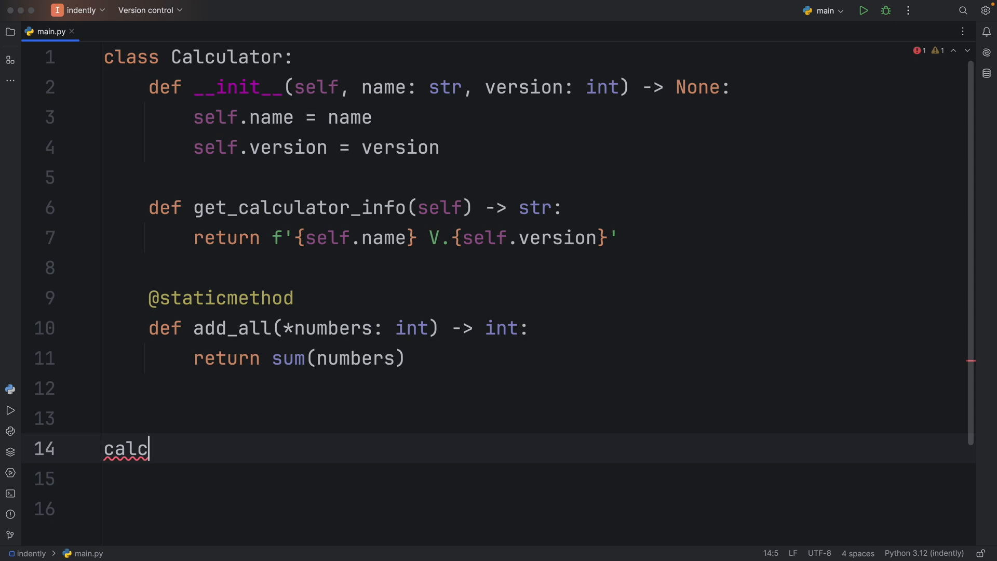
type(": Calculator")
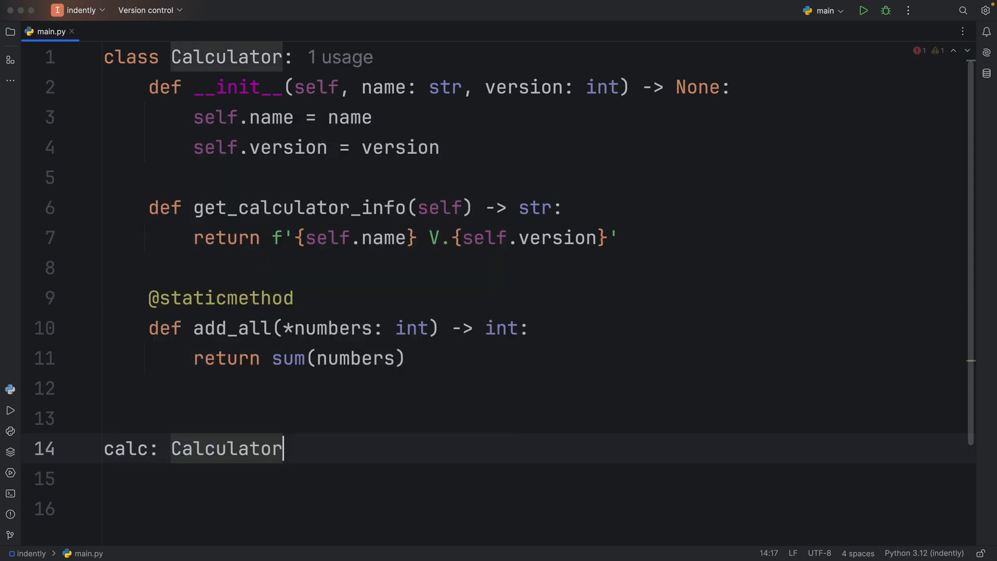
type("= Ca")
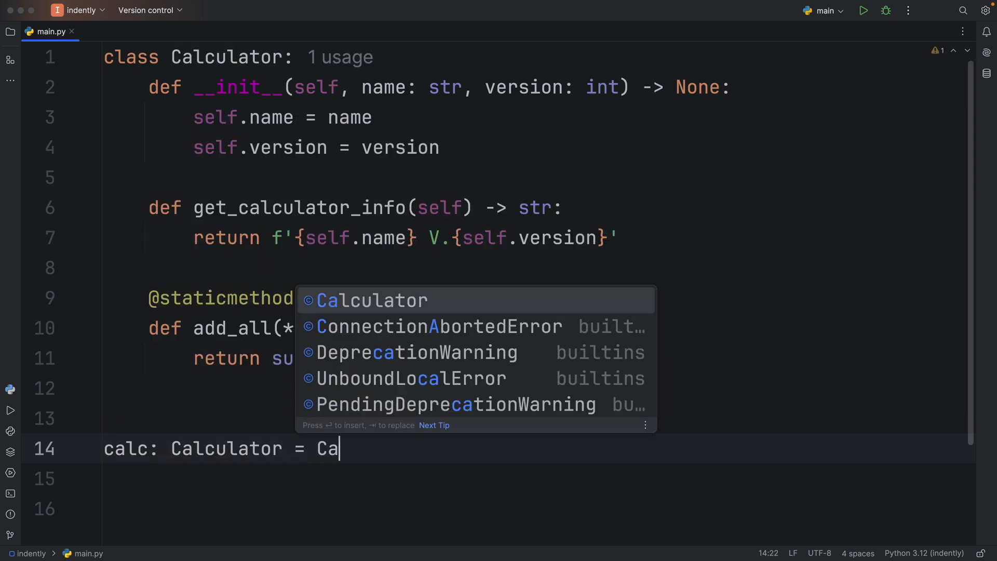
type("lculator(name='")
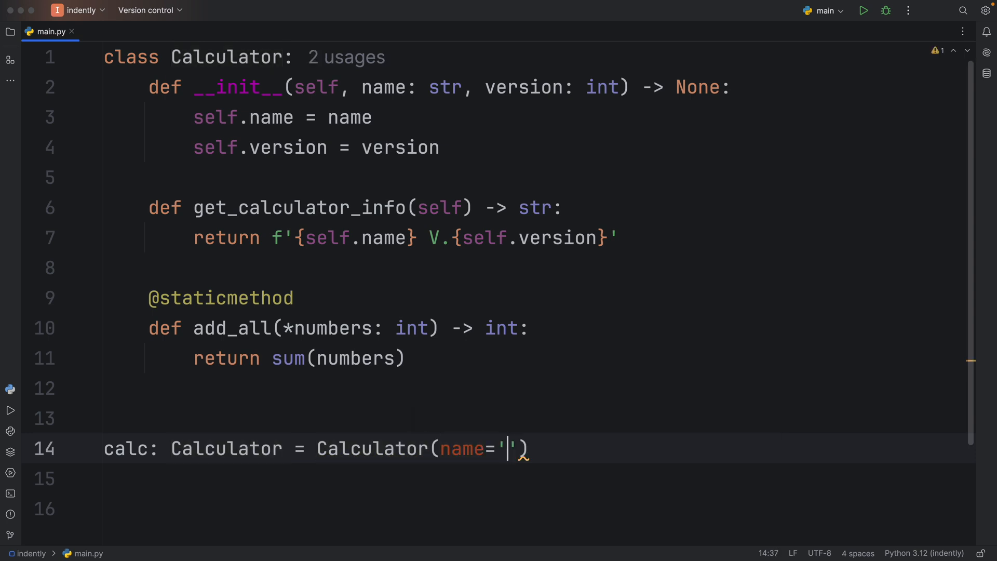
type("BobCal")
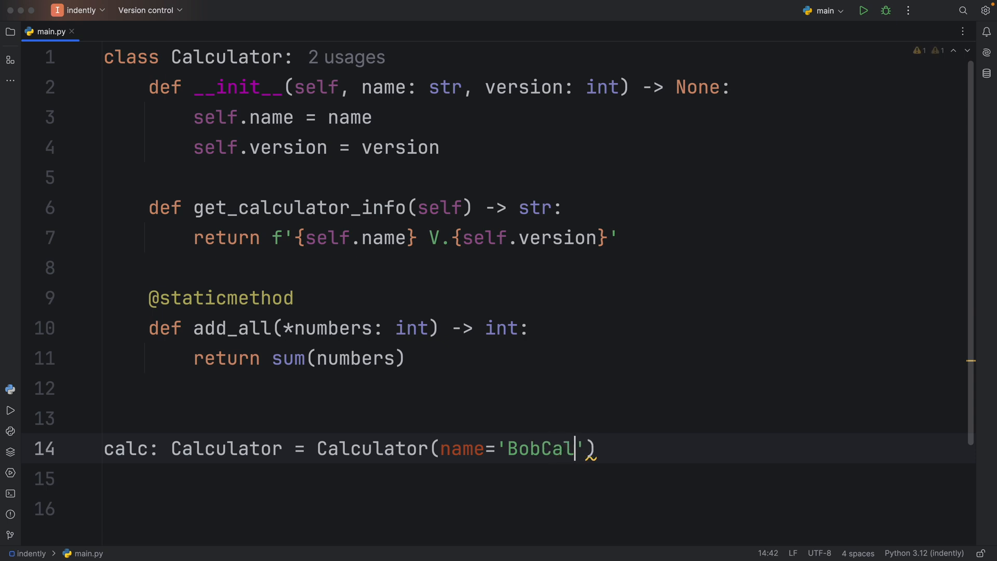
type("culator',")
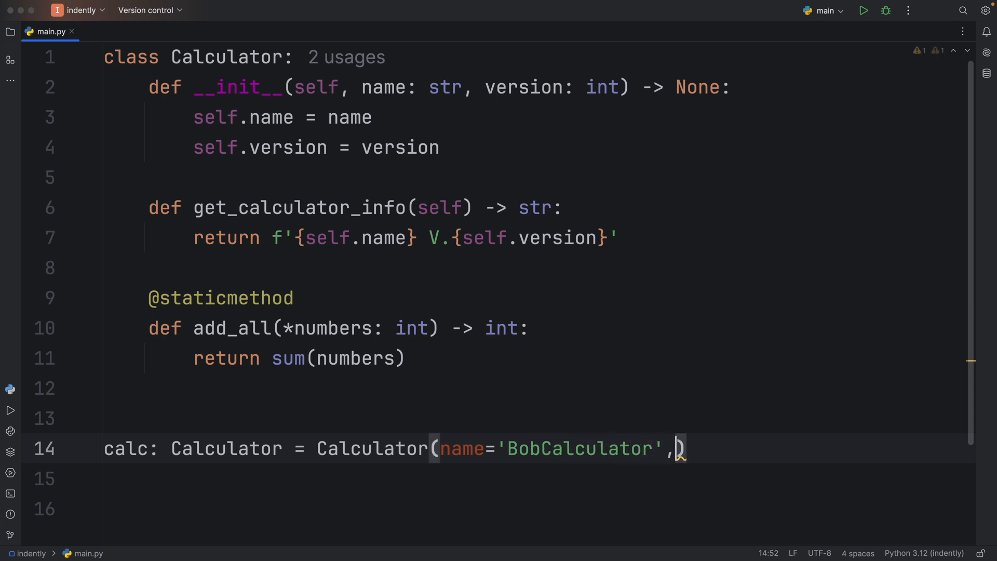
type("version=1")
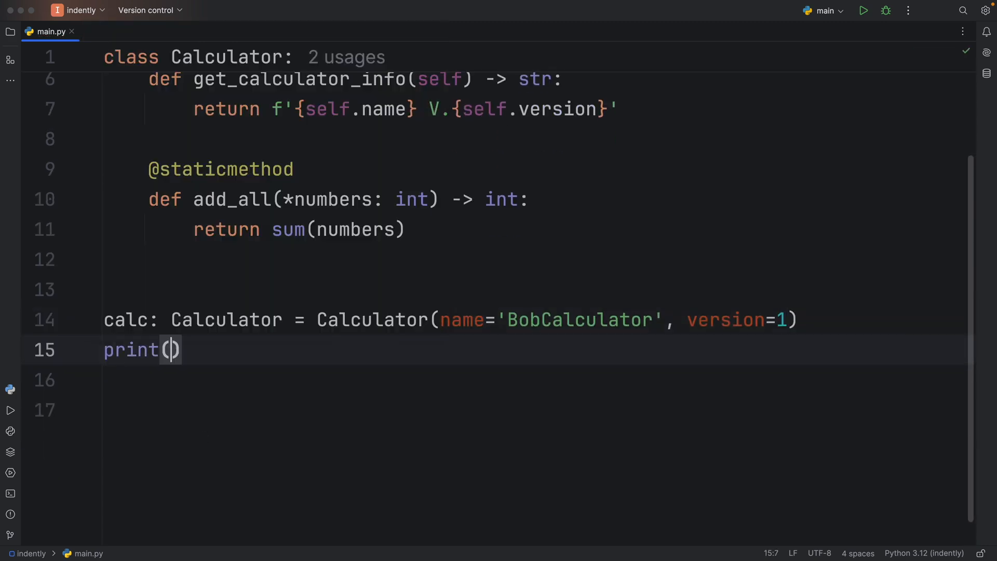
- Print calc.get_calculator_info() and calc.add_all(1, 2, 3, 4)
type("calc.g")
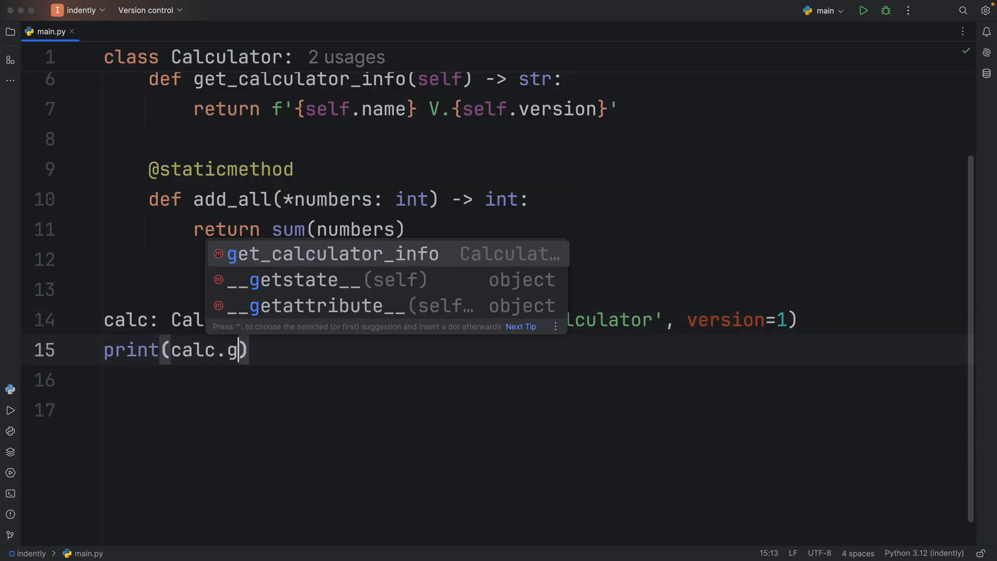
type("pr")
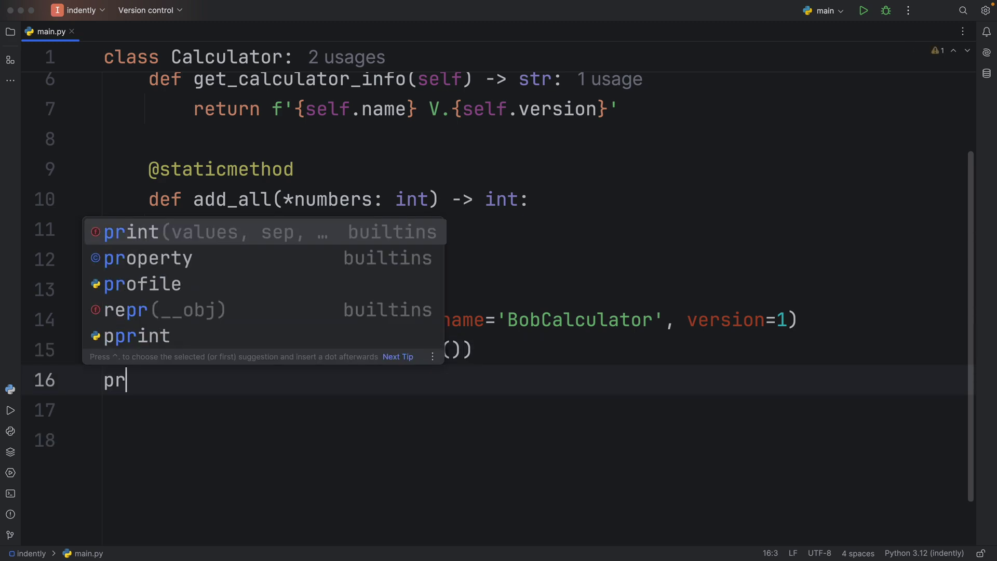
type("int(calc.add_all(1, 2, 3, 4")
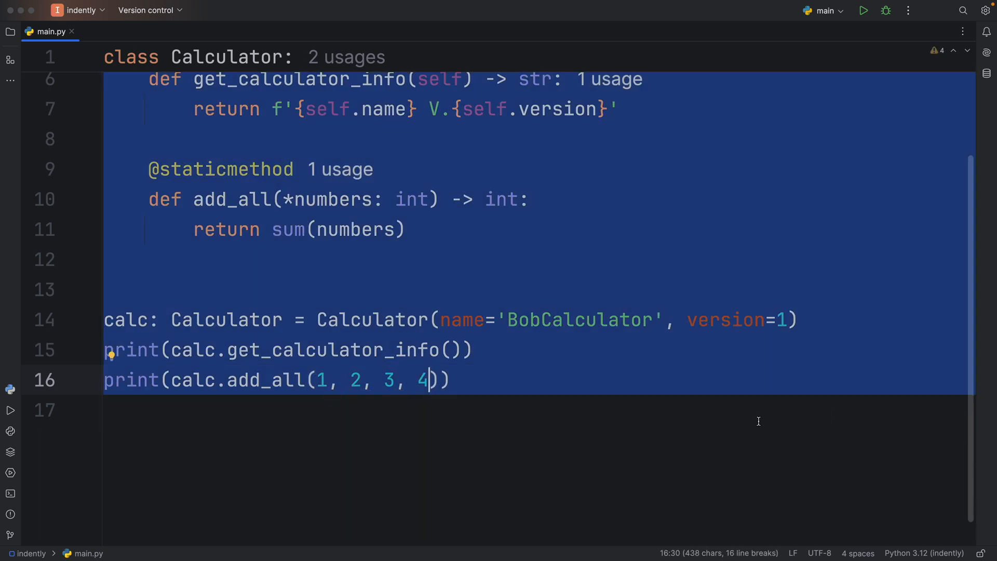
- Run main.py and view 'BobCalculator V.1' and 10 in the Run panel
left_click(863, 10)
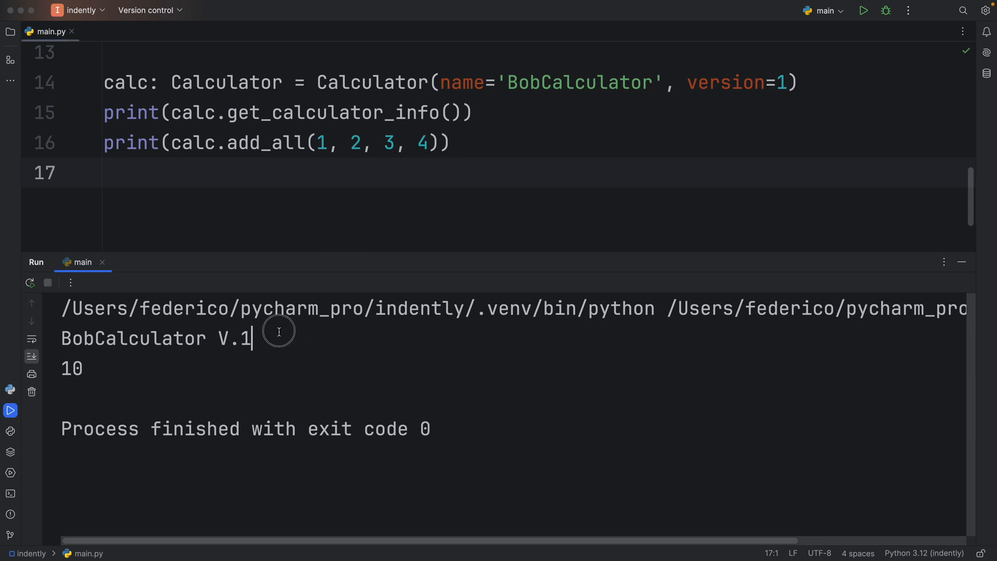
double_click(67, 369)
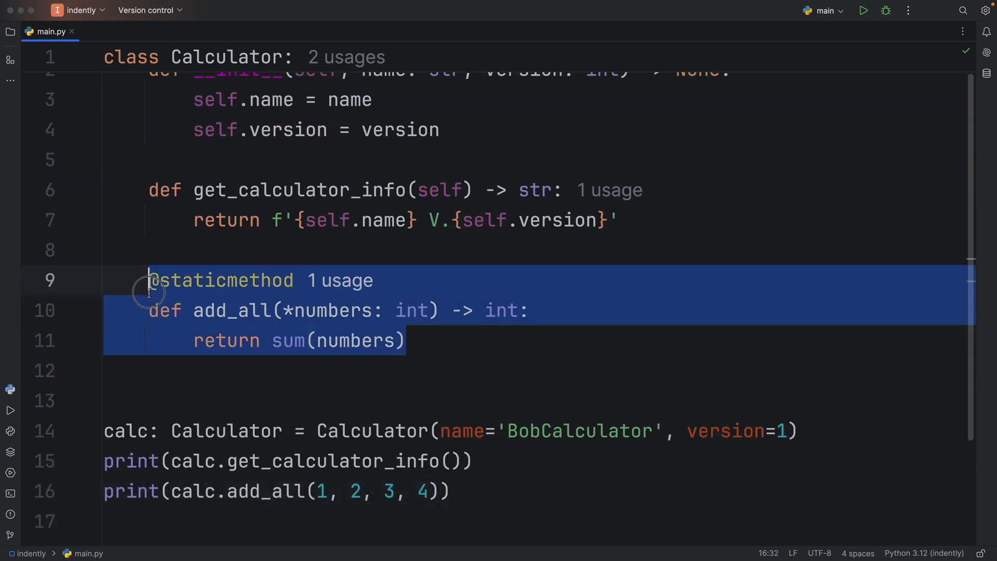
mouse_move(411, 379)
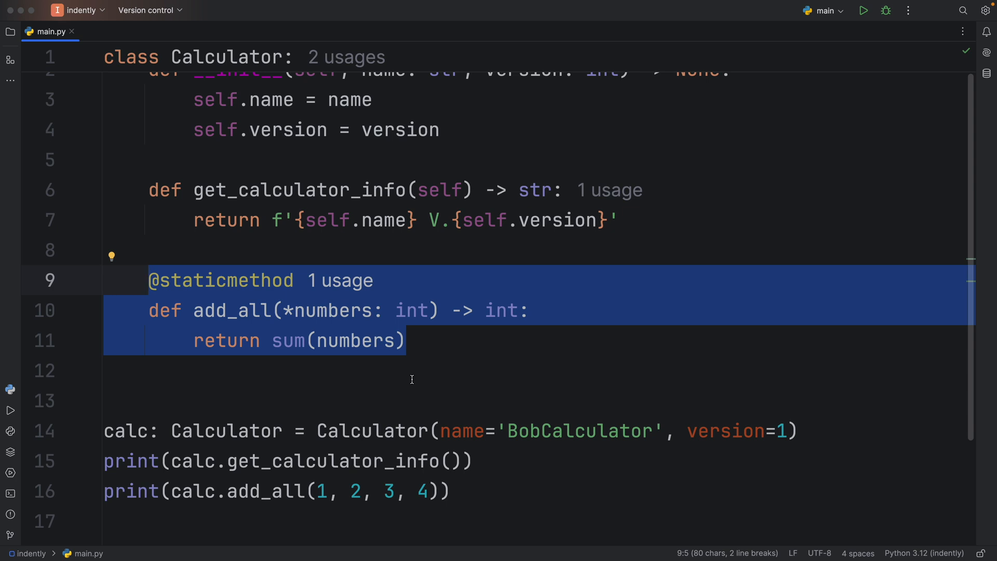
- Add print(Calculator.add_all(1, 2, 3, 4, 5)) and rerun to print 15
type("print(")
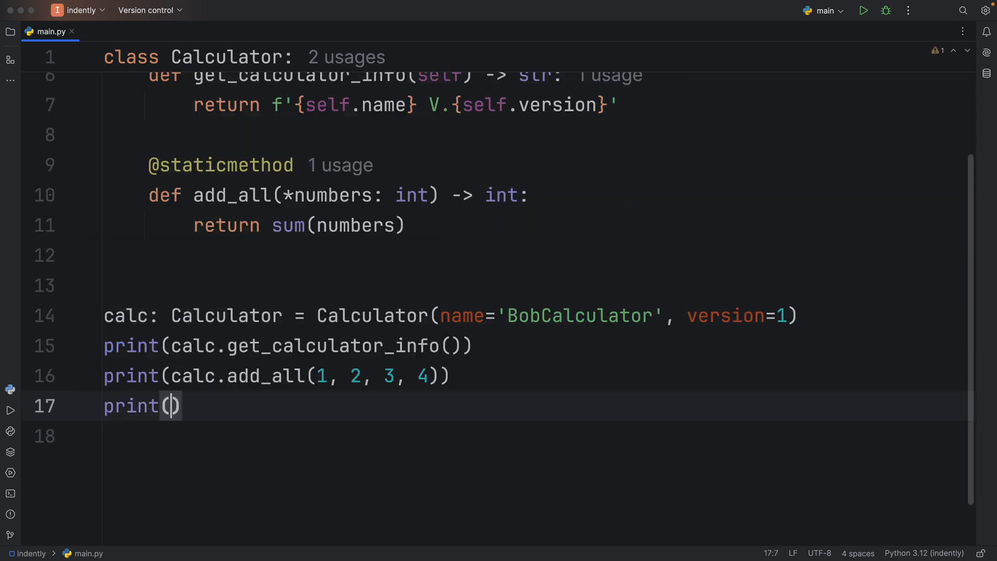
type("Calculator")
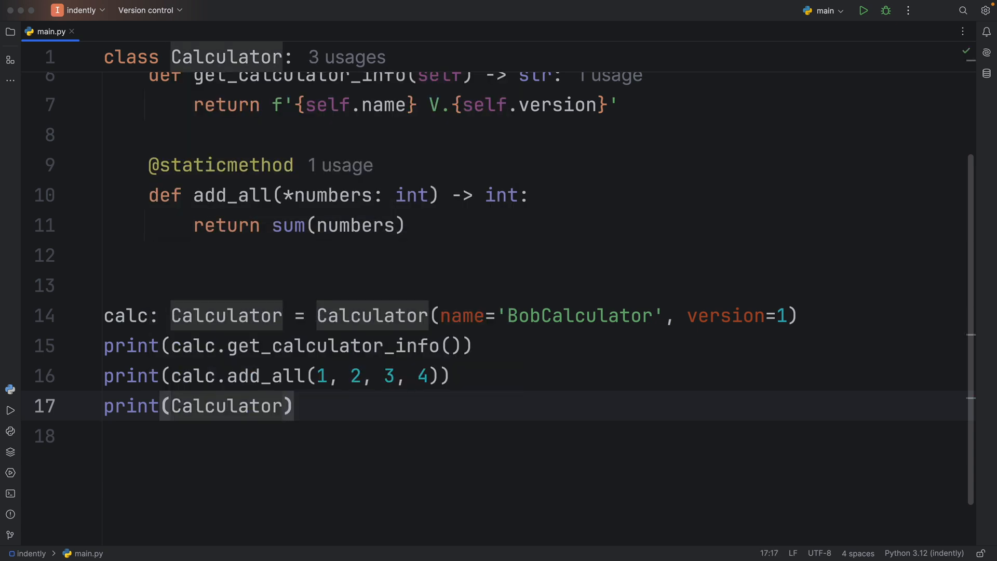
type(".add_all(")
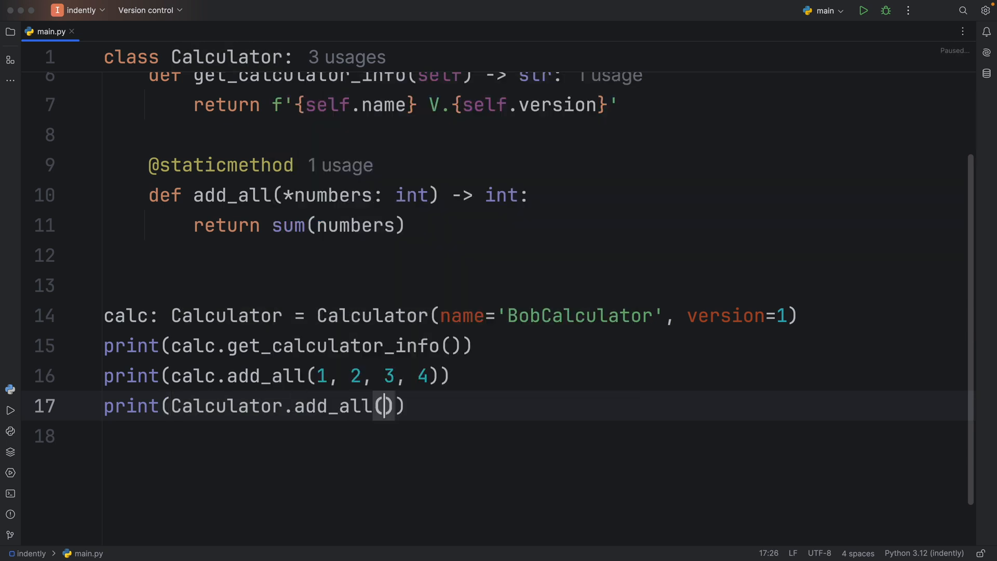
type("1,2,3,")
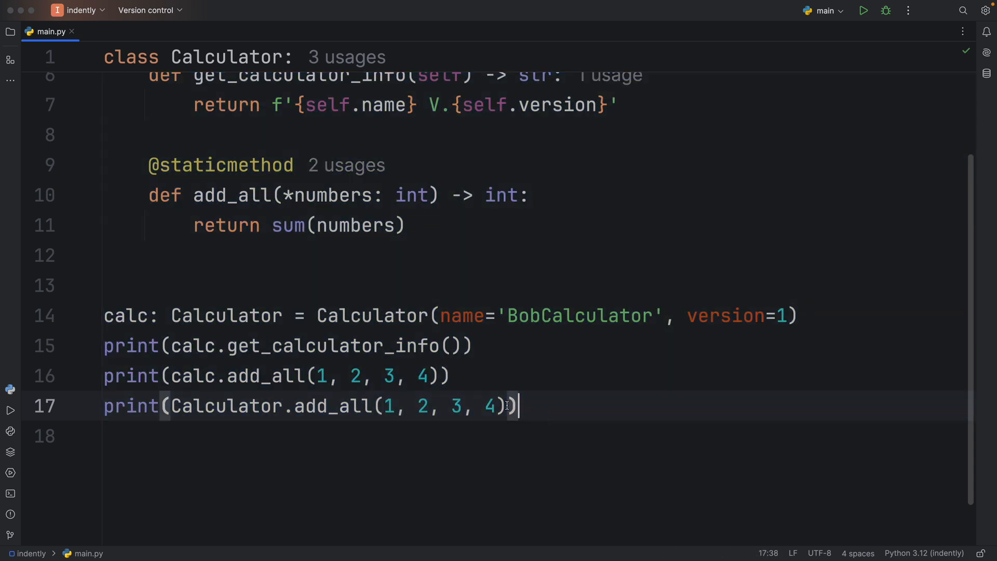
type(", 5")
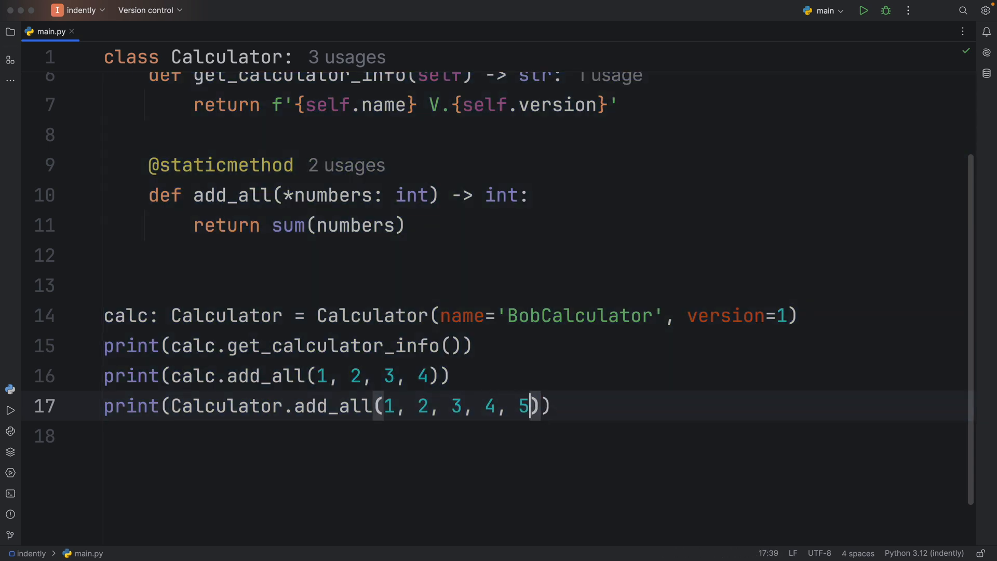
left_click(862, 10)
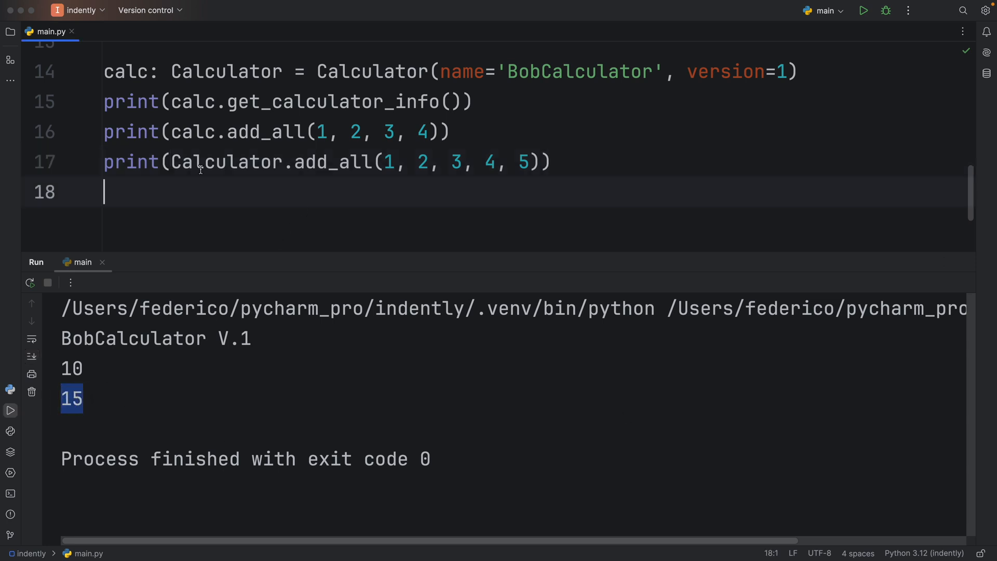
- Add print(Calculator.get_calculator_info()) on line 18, calling it on the class
double_click(226, 162)
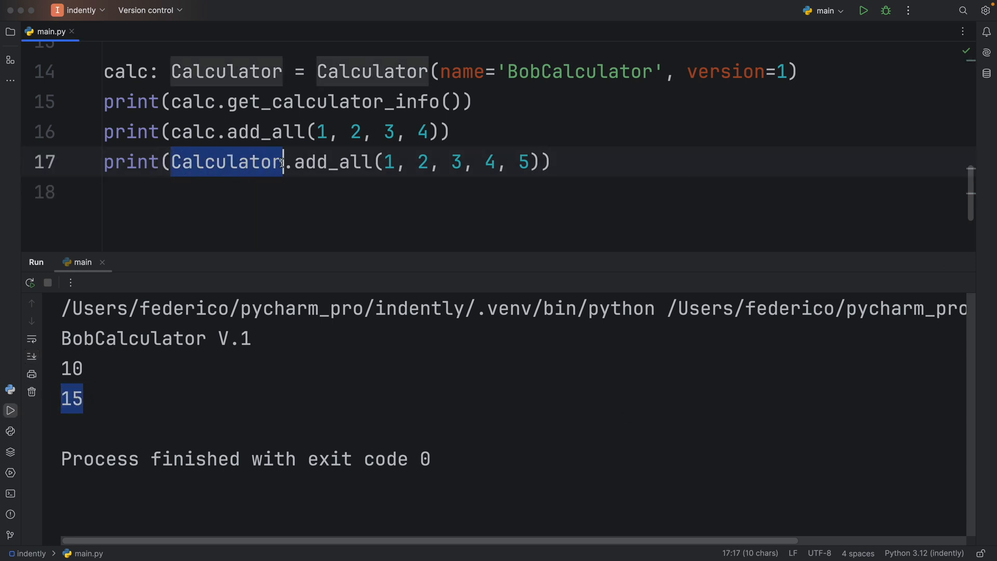
mouse_move(293, 182)
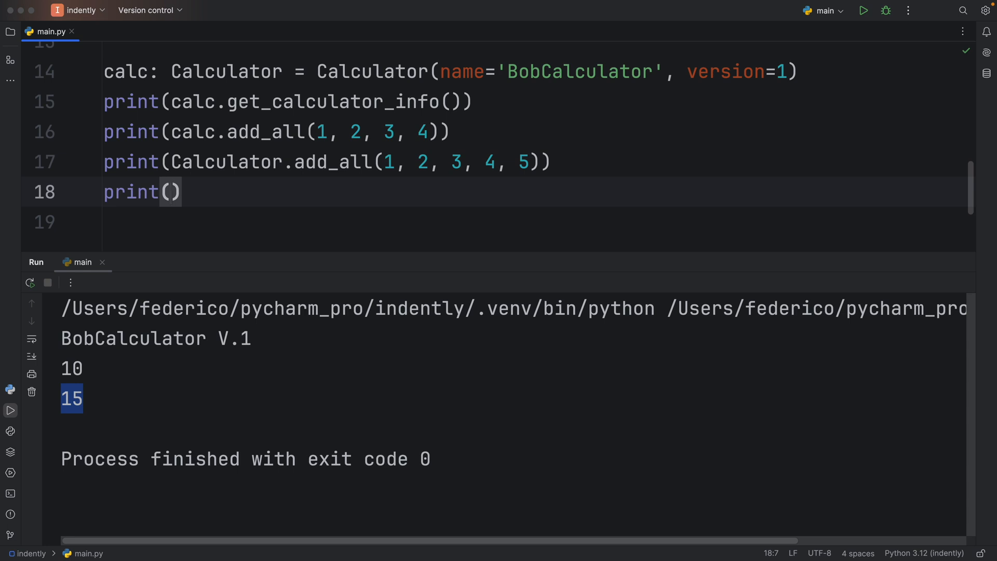
type("Calculator")
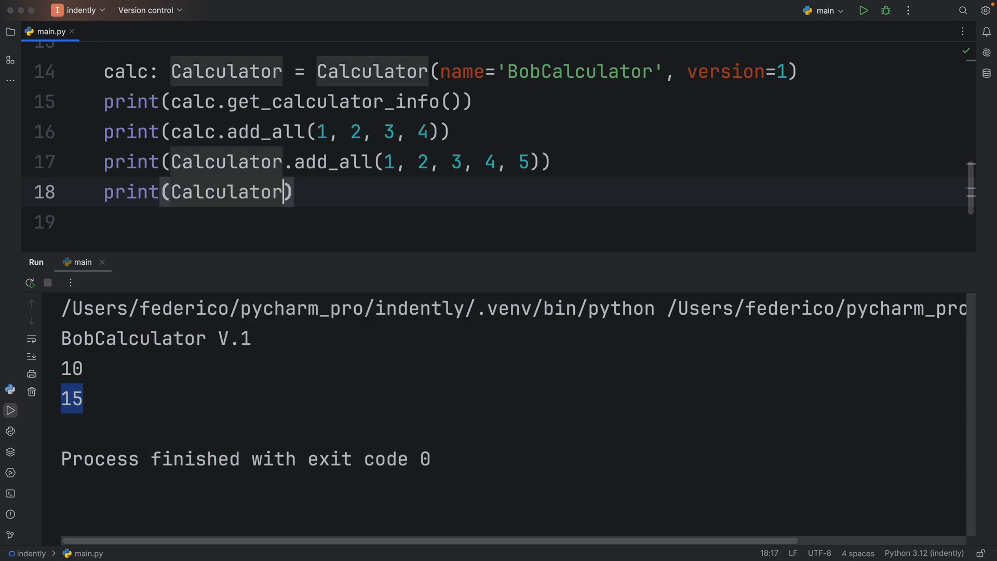
type(".get_calculator_info()")
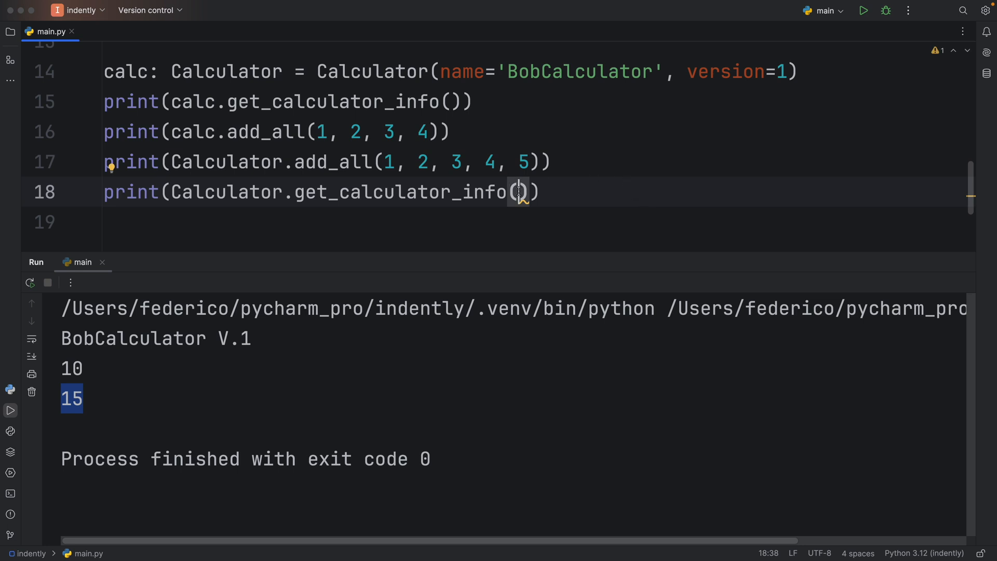
left_click(518, 193)
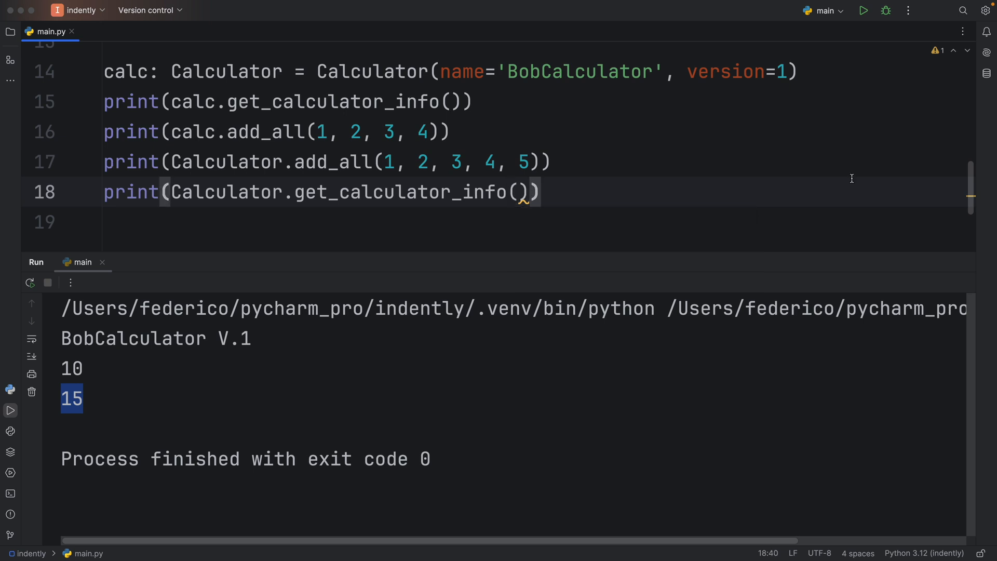
- Run main.py, read the TypeError about get_calculator_info missing 'self', and place the cursor on blank line 12
left_click(863, 11)
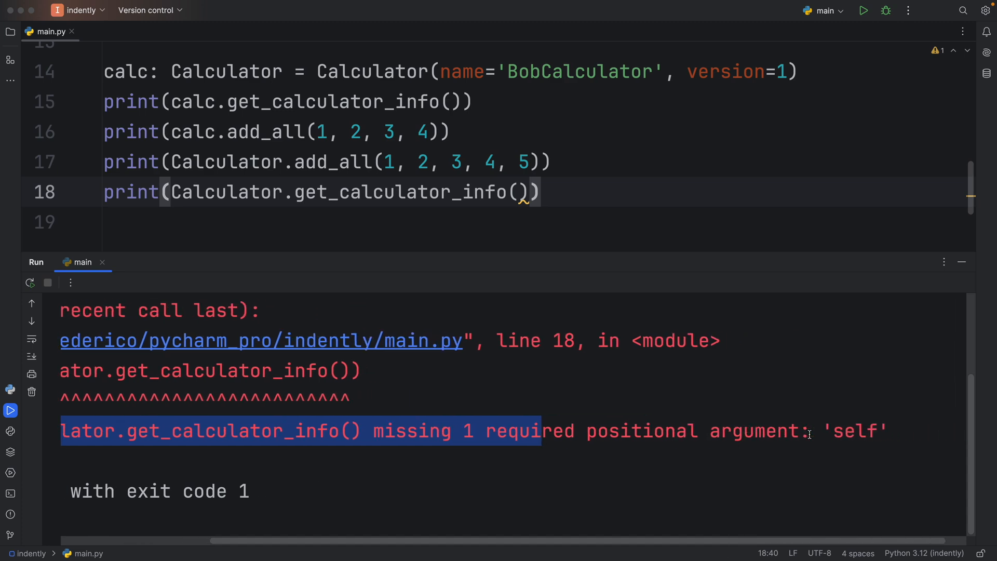
scroll("left", 3)
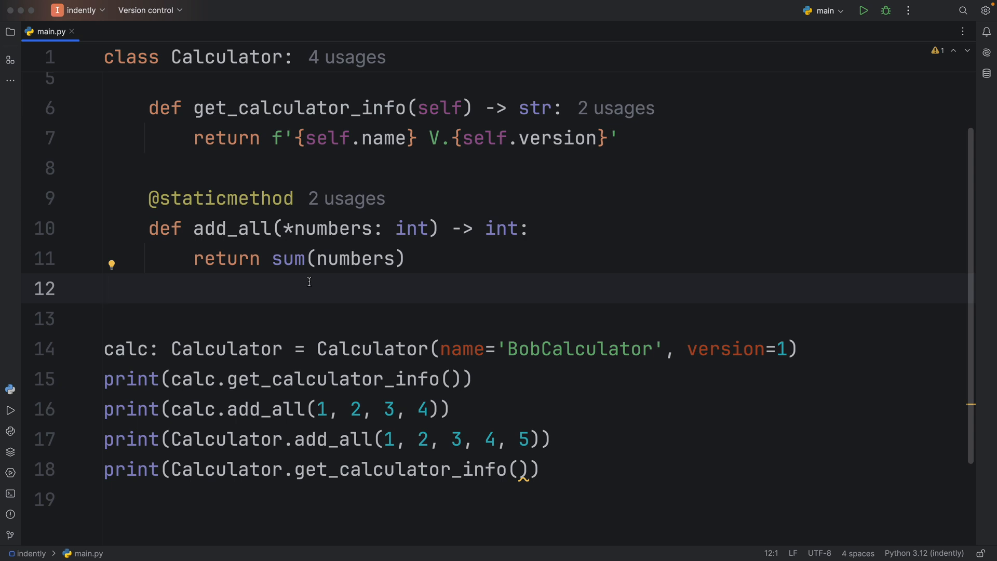
left_click(104, 288)
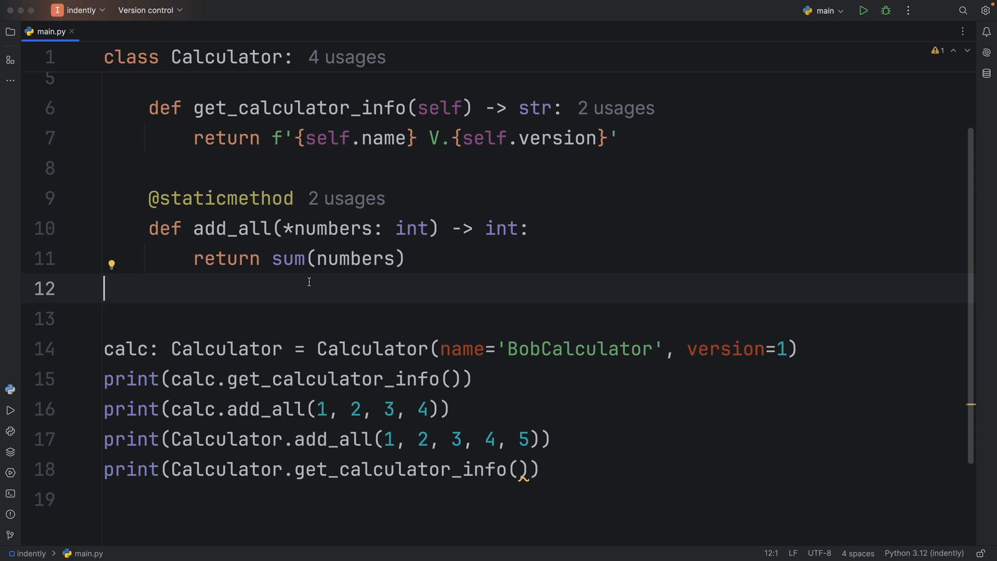